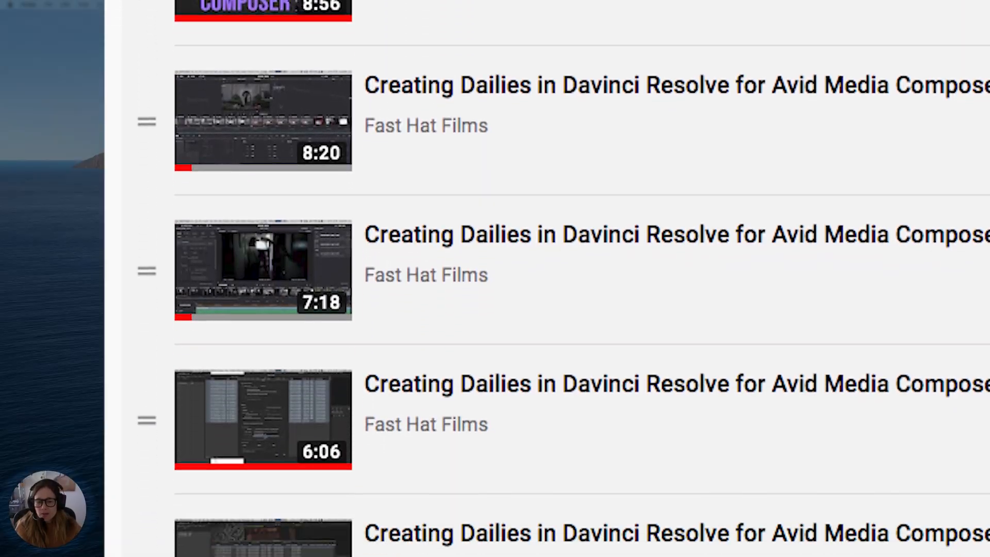
- Create a new project named HMS_Dailies from the Project Manager
scroll(down, 3)
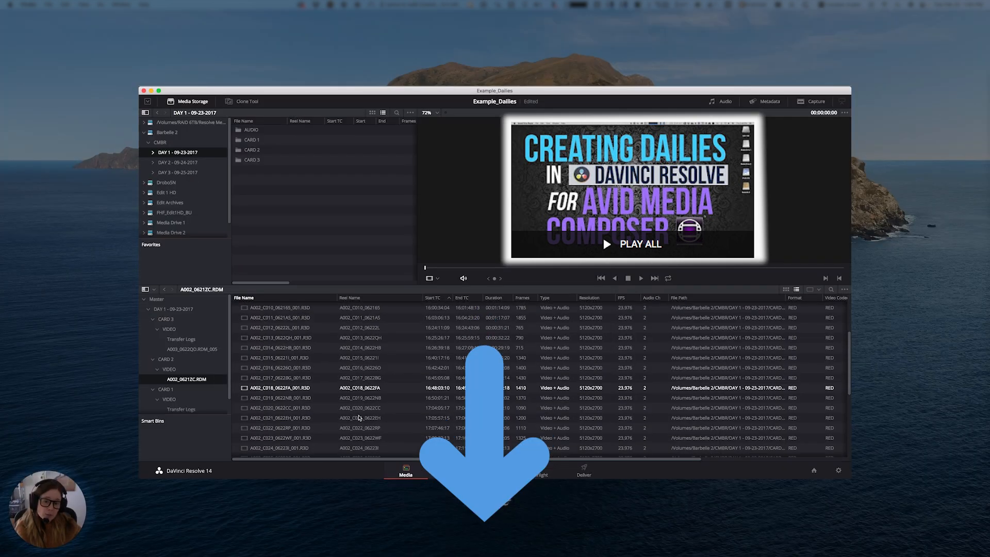
scroll(up, 3)
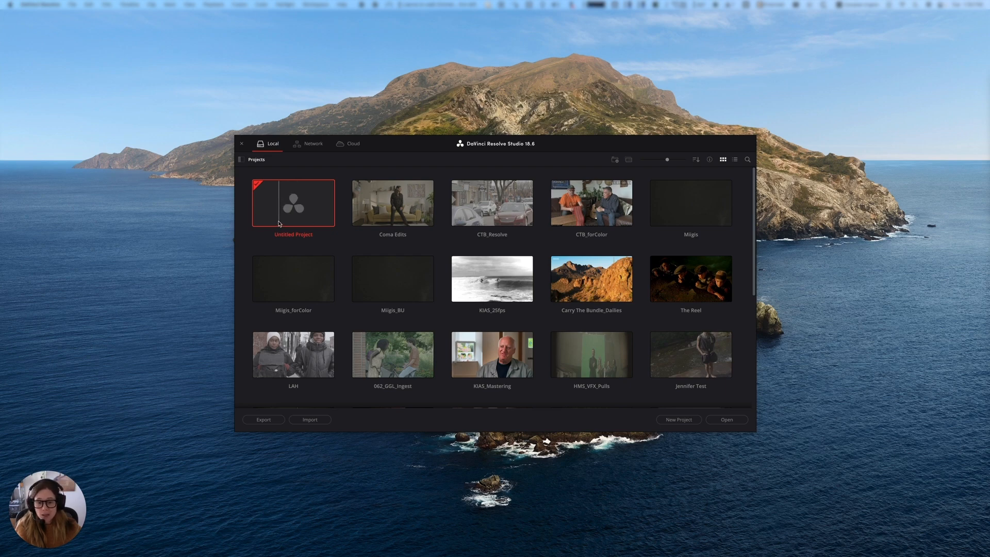
click(678, 420)
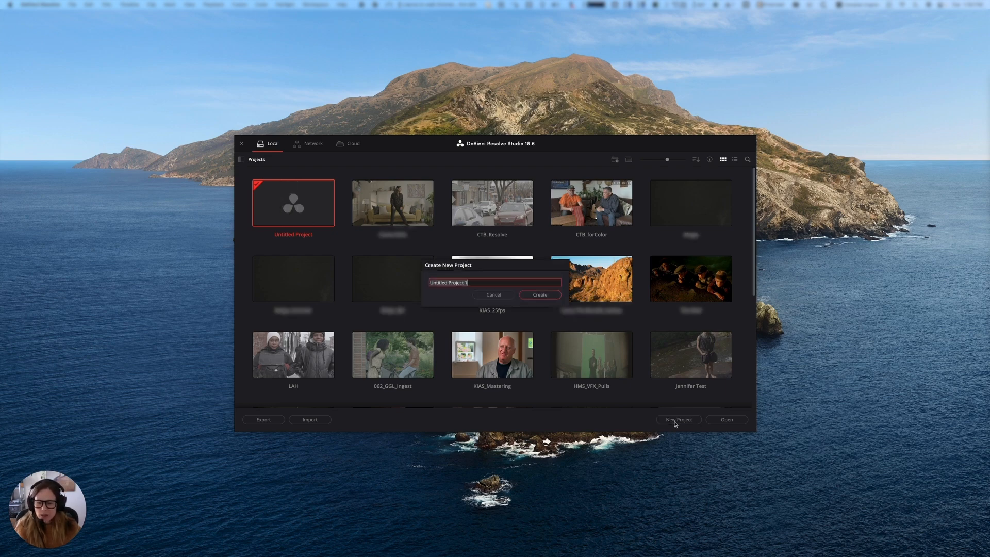
text(HMS)
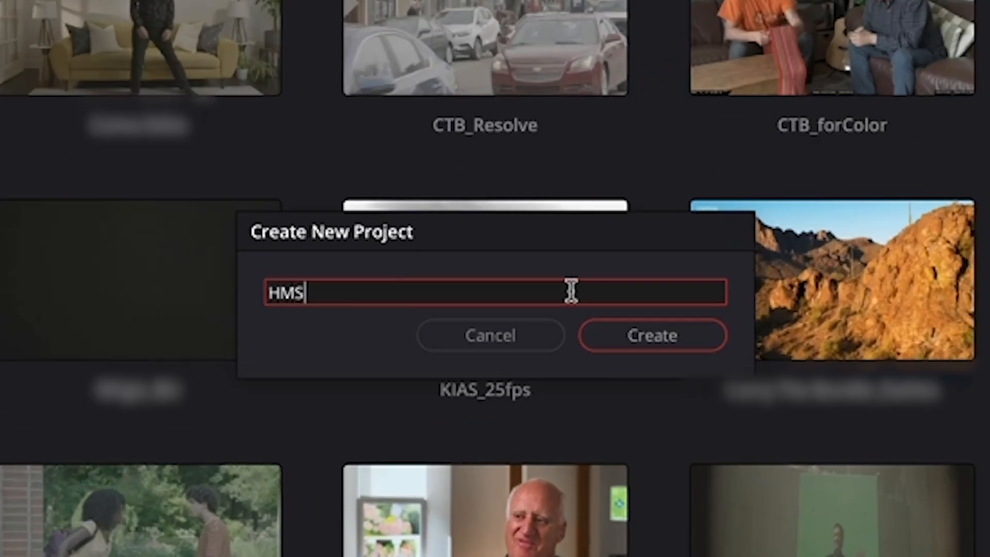
text(_Dailies)
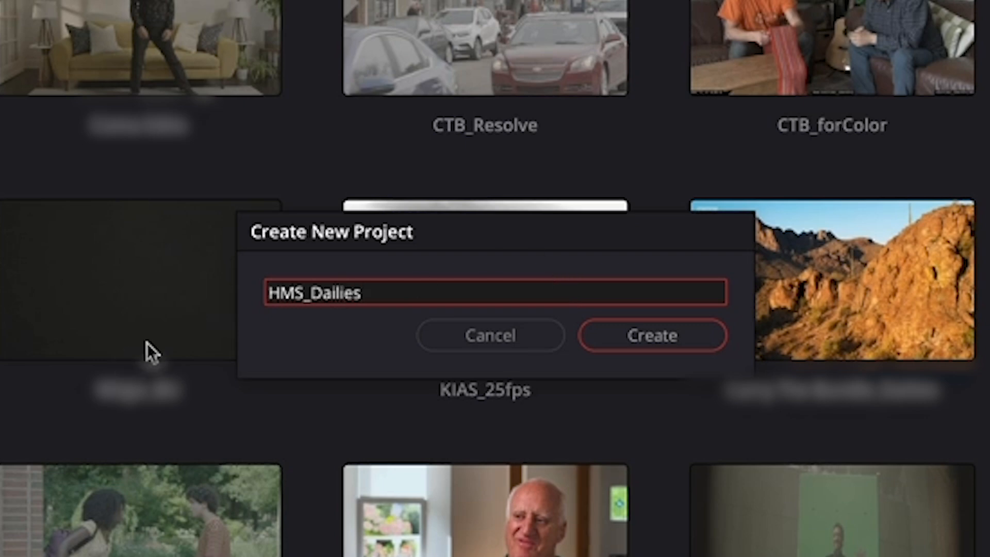
mouse_move(316, 315)
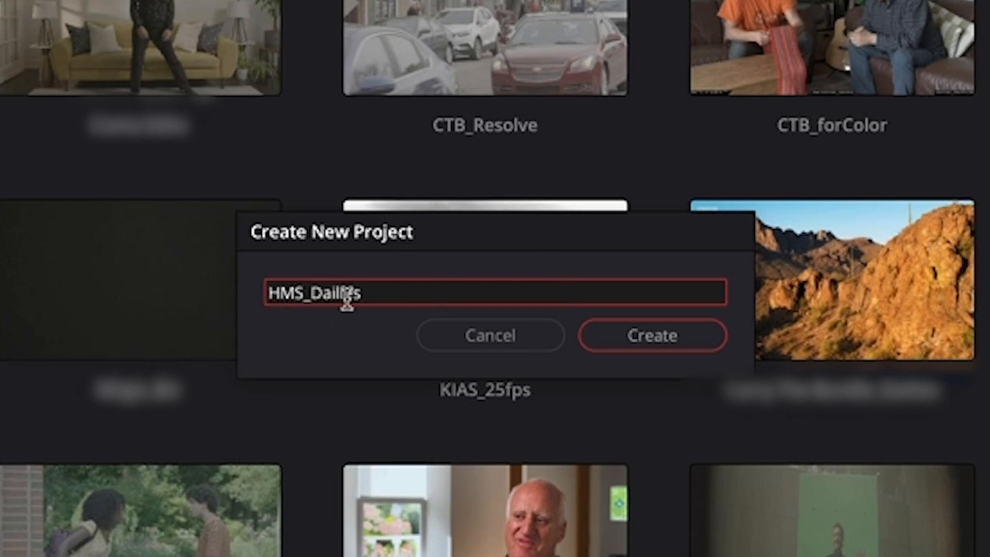
click(652, 335)
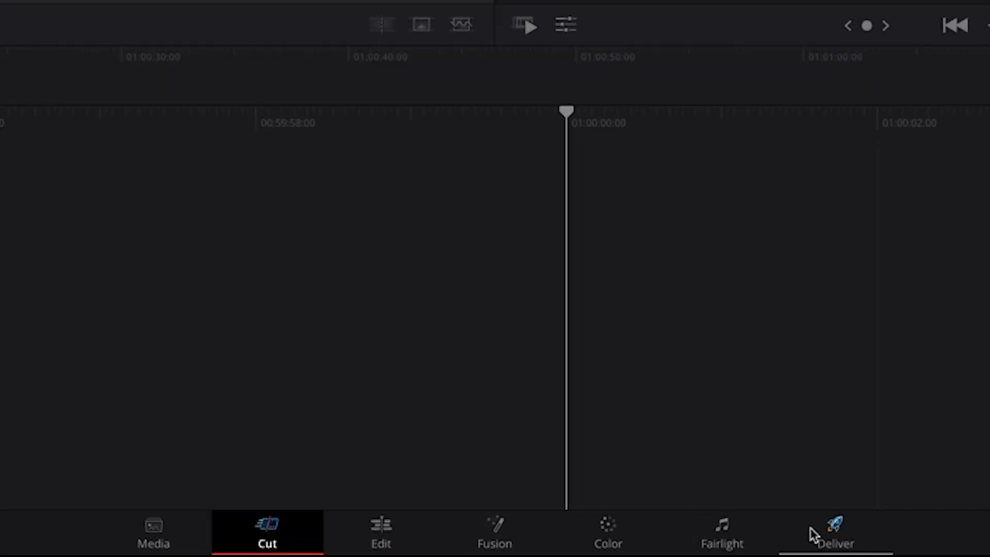
- Visit the Media, Fusion and Deliver workspaces, then settle on the Media page
click(153, 532)
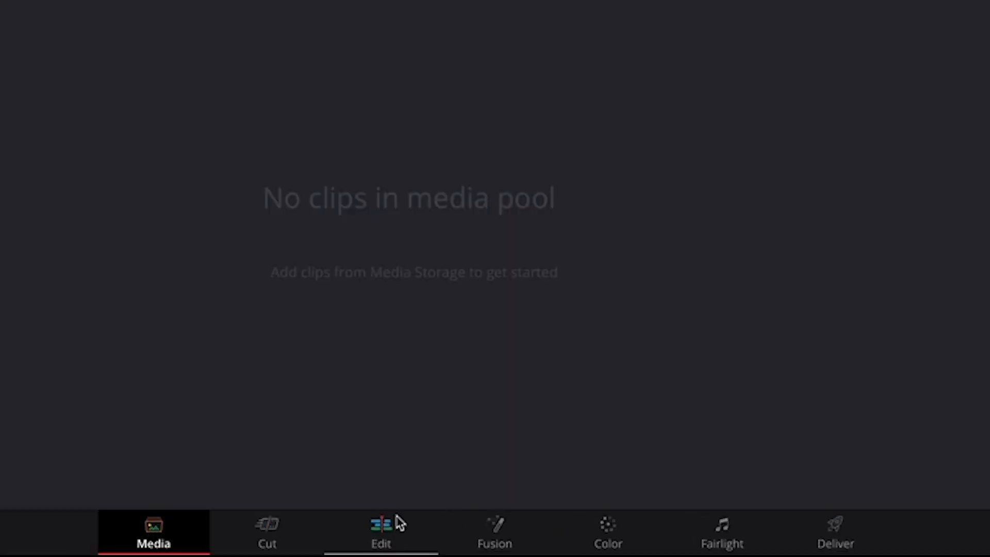
click(494, 532)
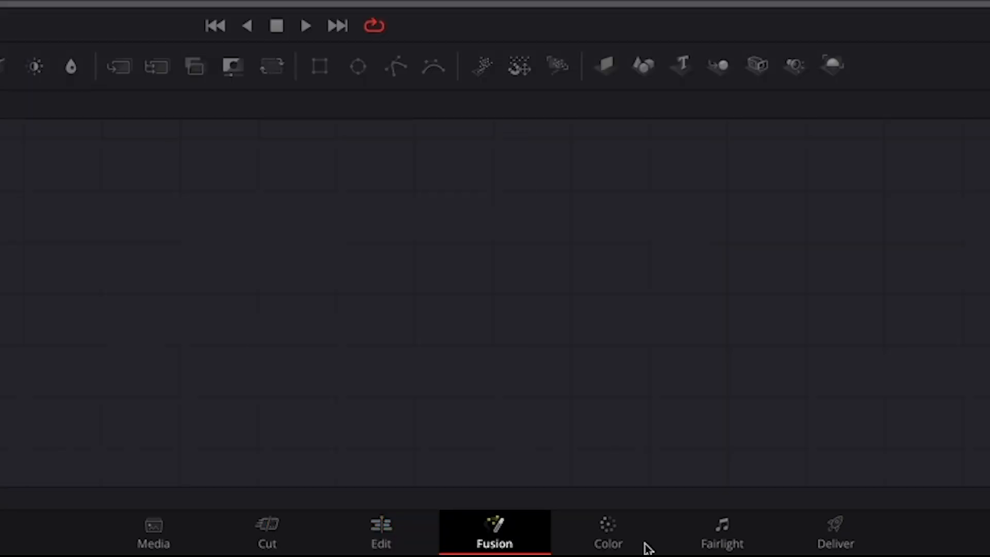
click(834, 533)
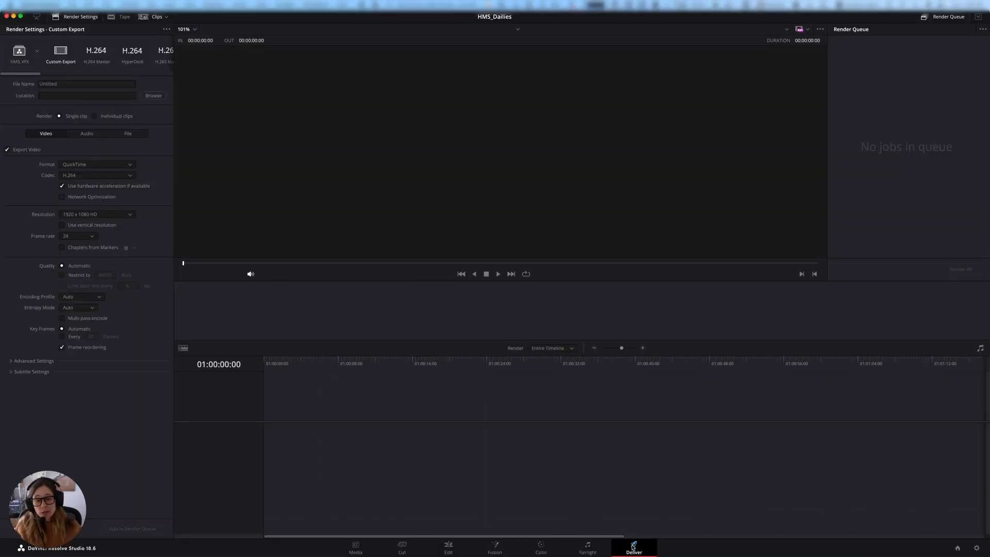
mouse_move(376, 547)
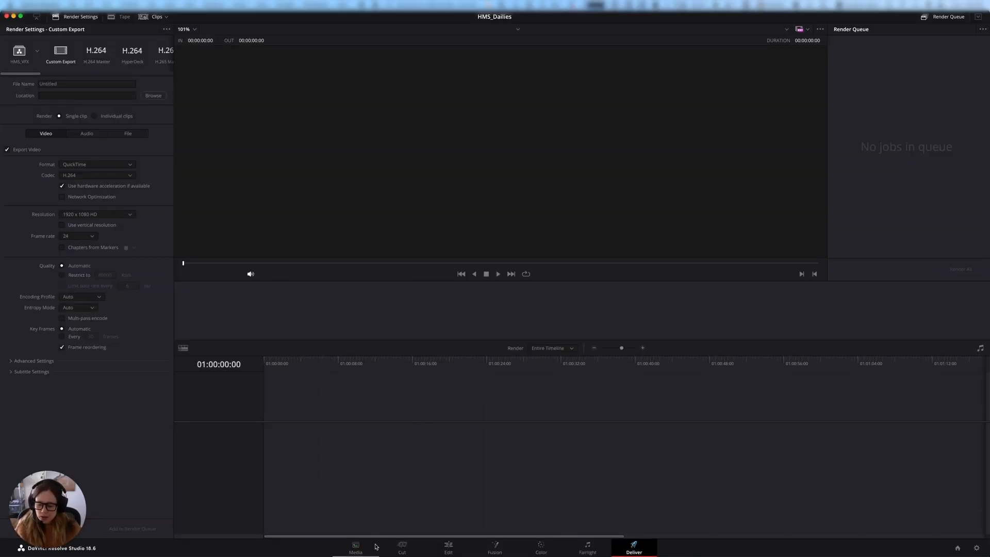
click(354, 547)
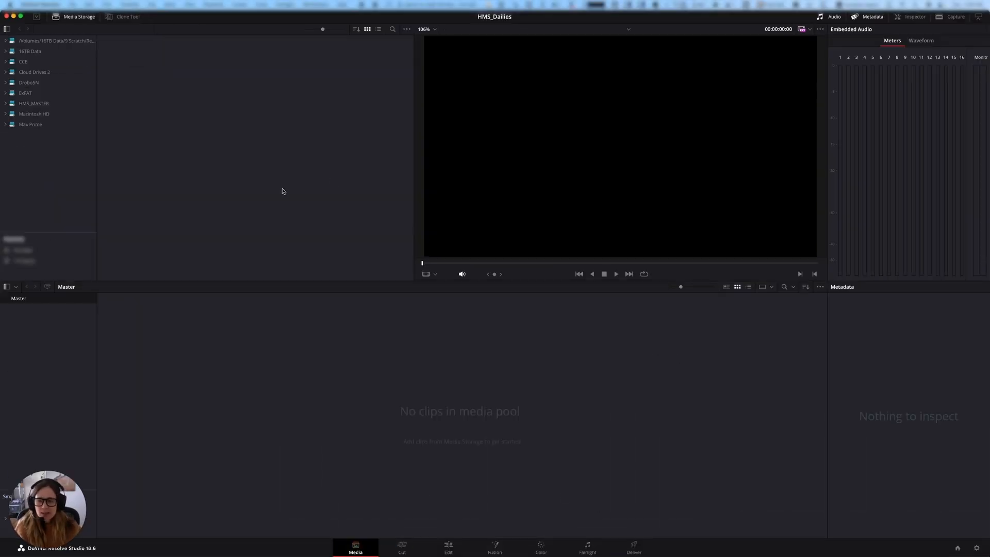
mouse_move(249, 326)
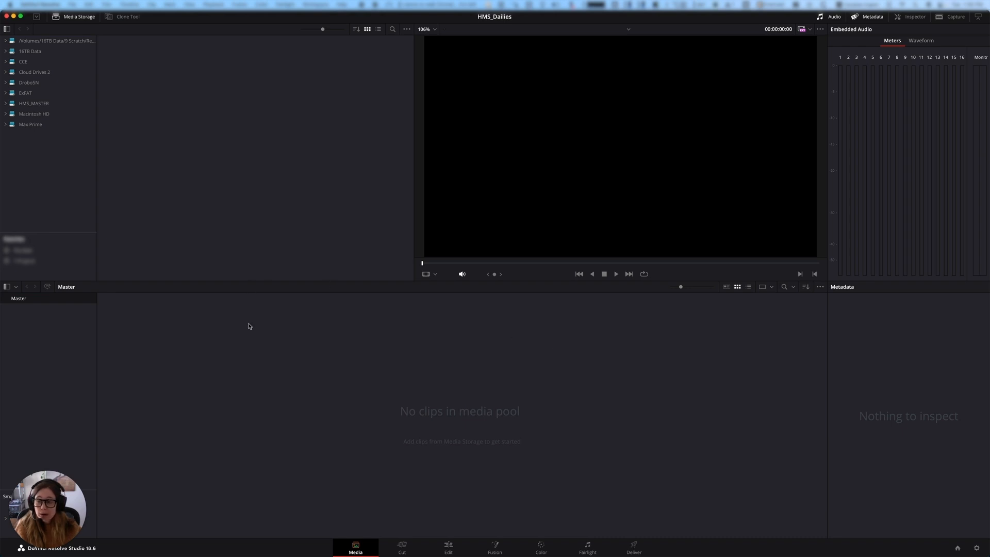
mouse_move(370, 319)
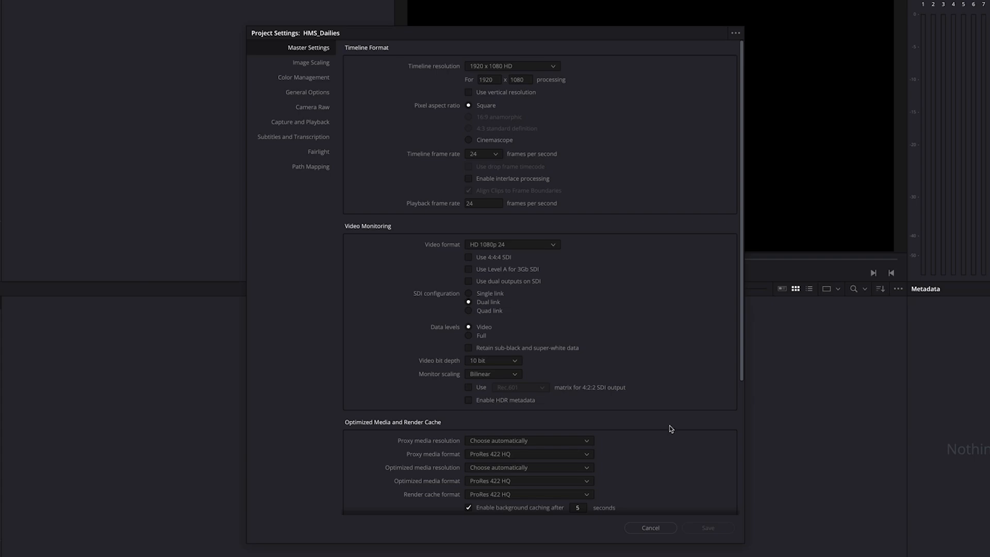
mouse_move(379, 153)
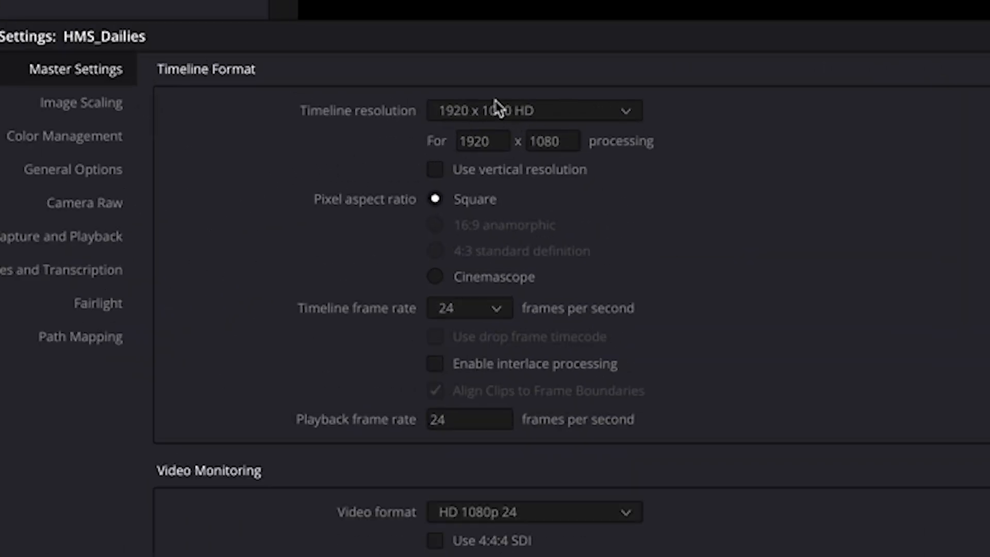
mouse_move(634, 237)
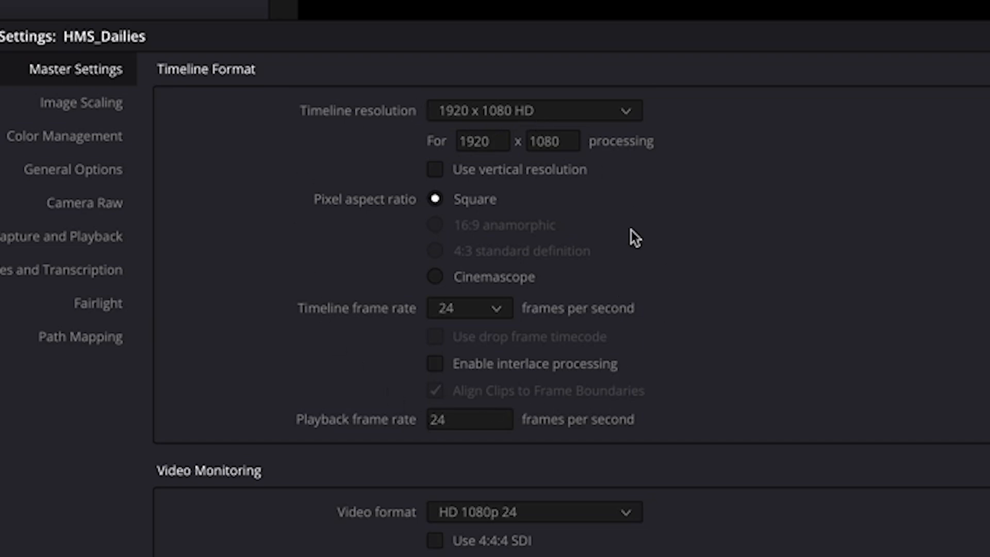
mouse_move(499, 125)
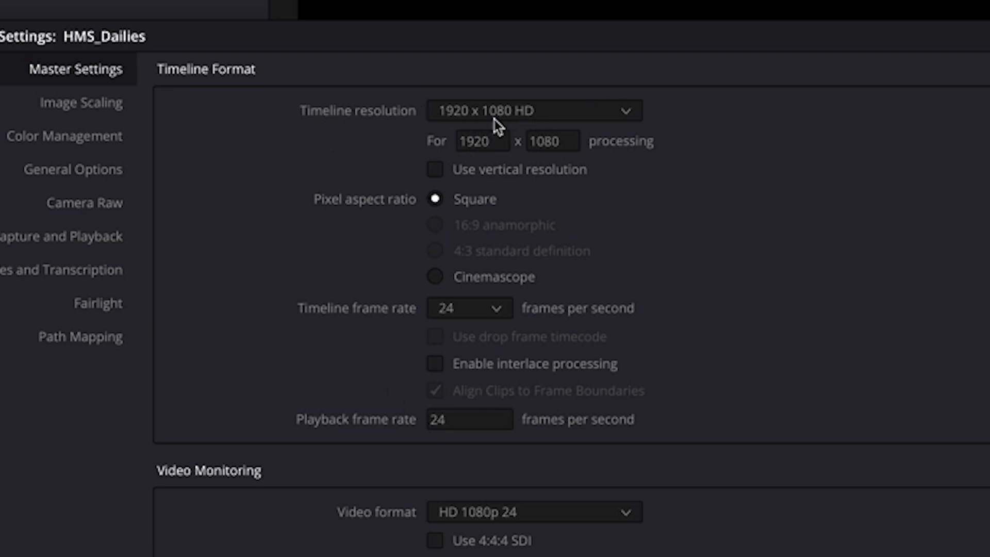
mouse_move(458, 316)
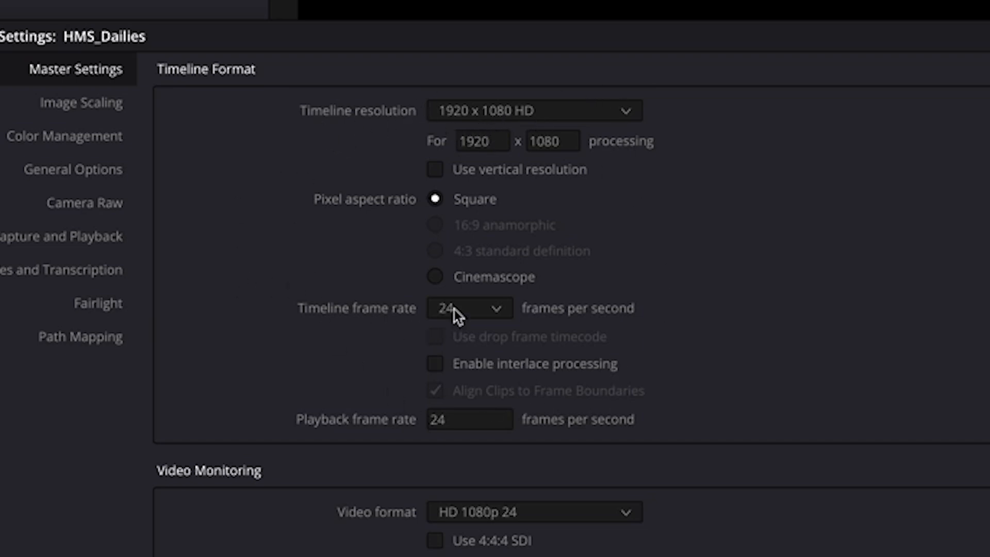
mouse_move(229, 126)
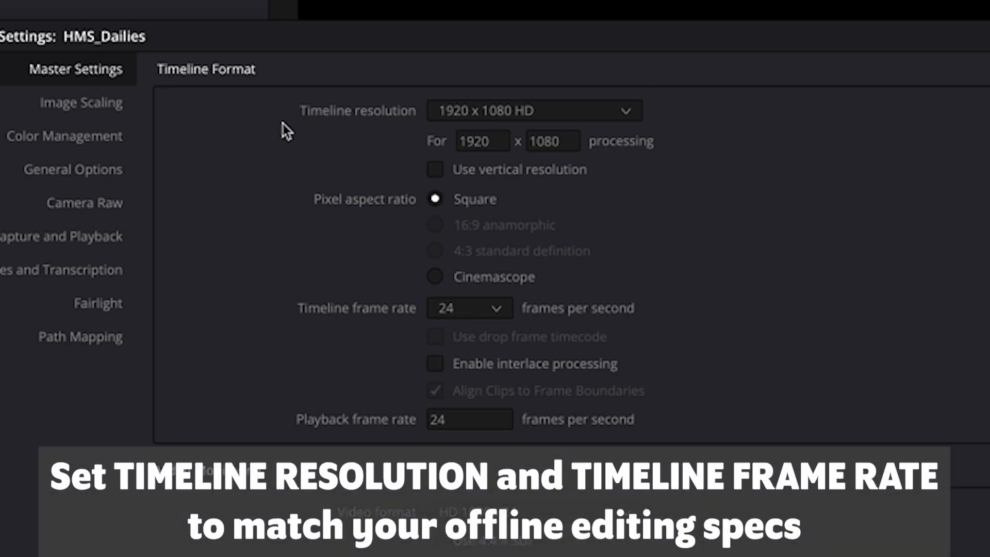
mouse_move(474, 118)
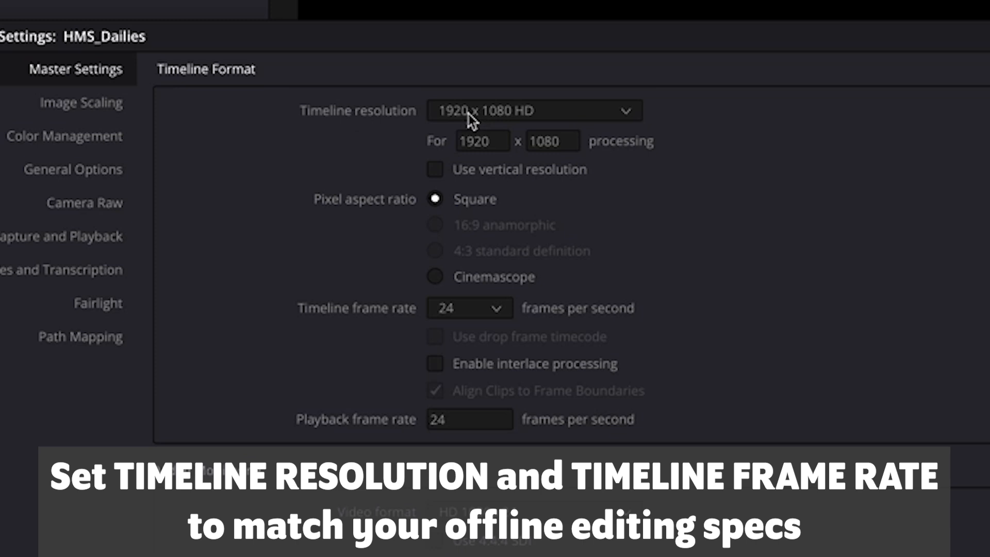
mouse_move(468, 126)
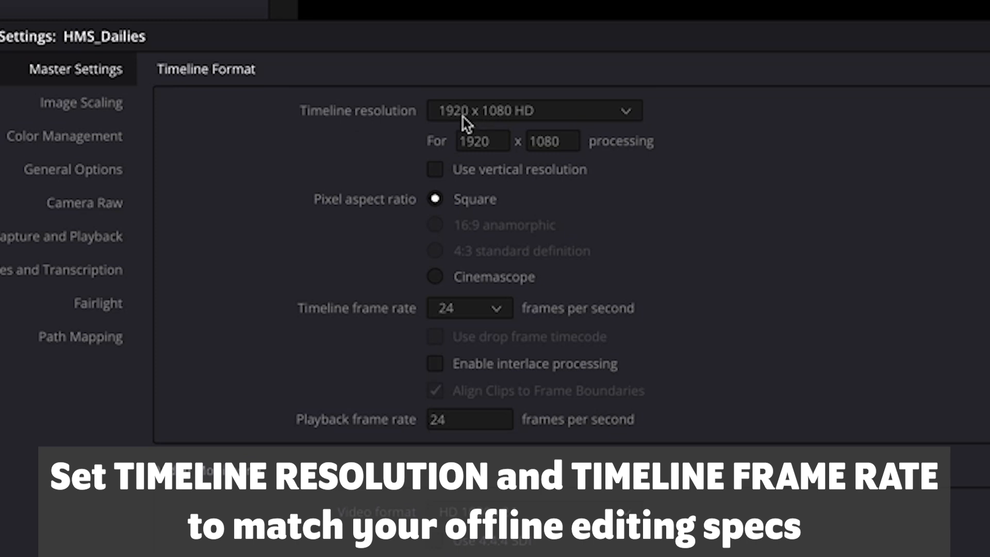
mouse_move(475, 130)
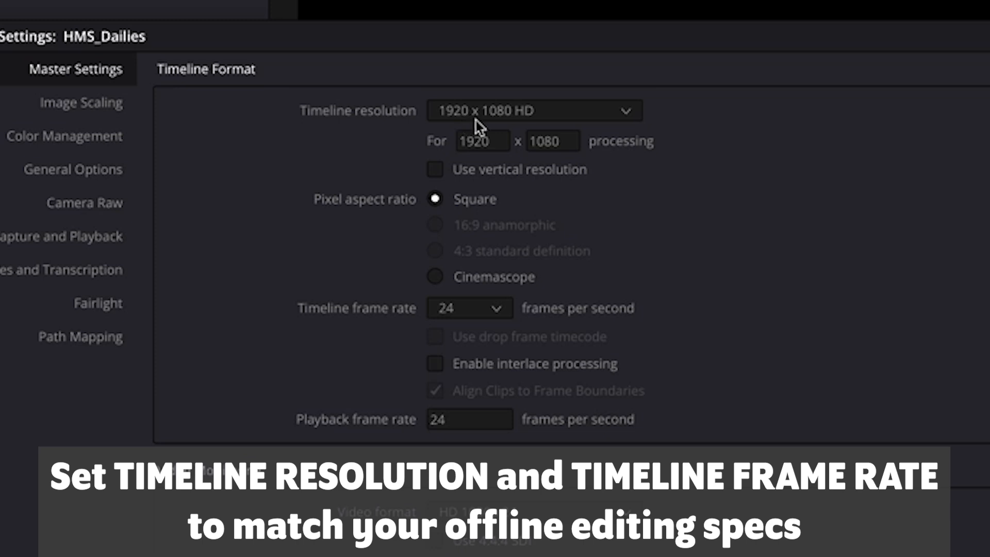
mouse_move(527, 116)
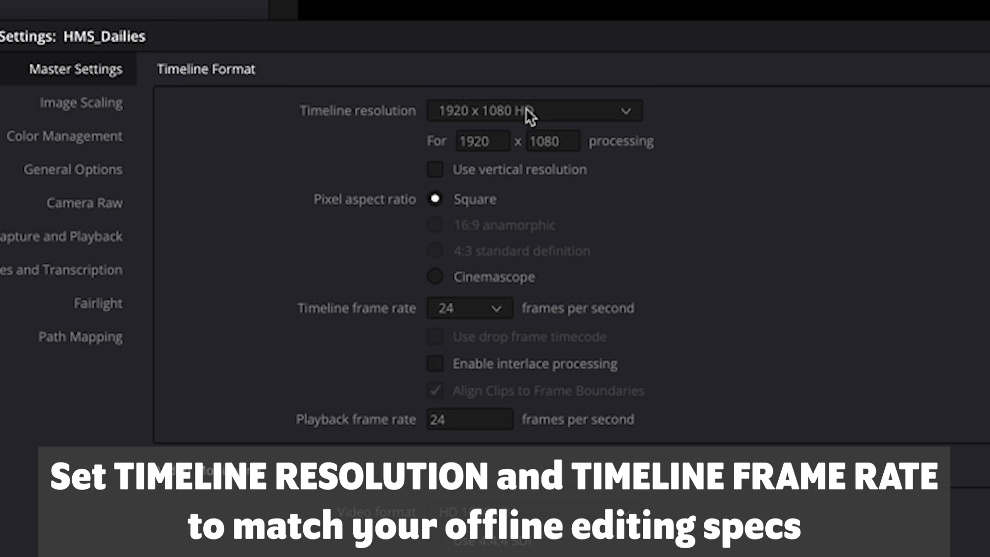
- Keep timeline resolution at 1920x1080 HD and set the frame rate to 23.976 fps
click(533, 110)
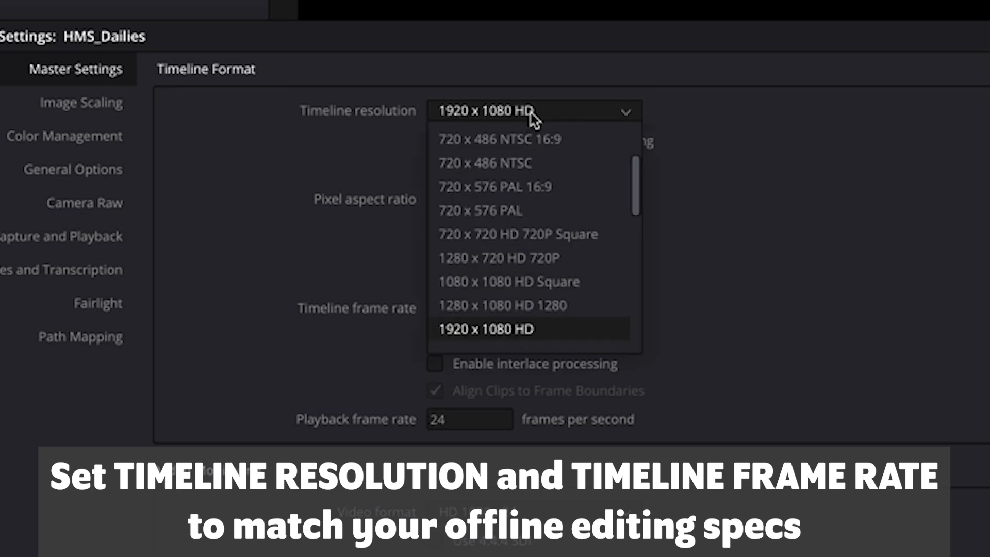
click(485, 329)
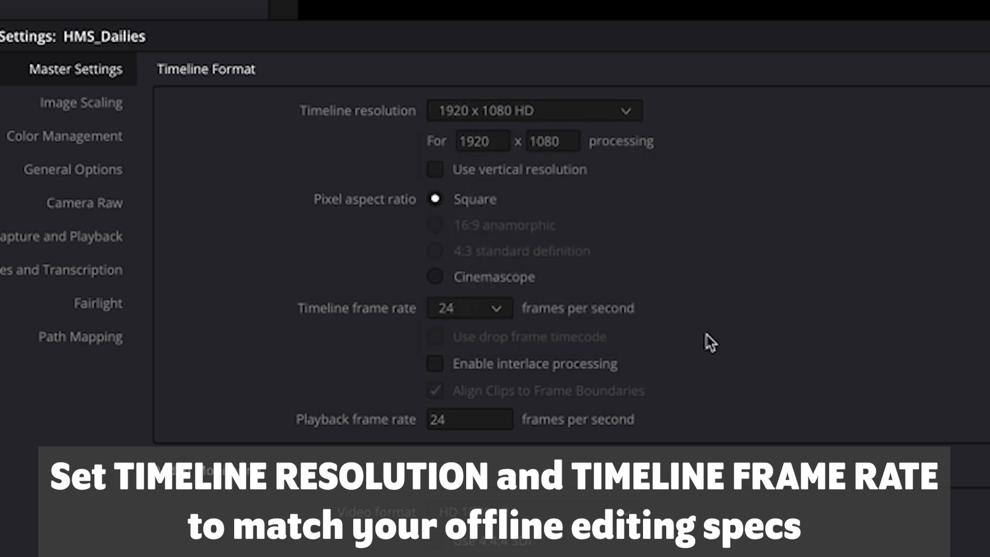
click(468, 308)
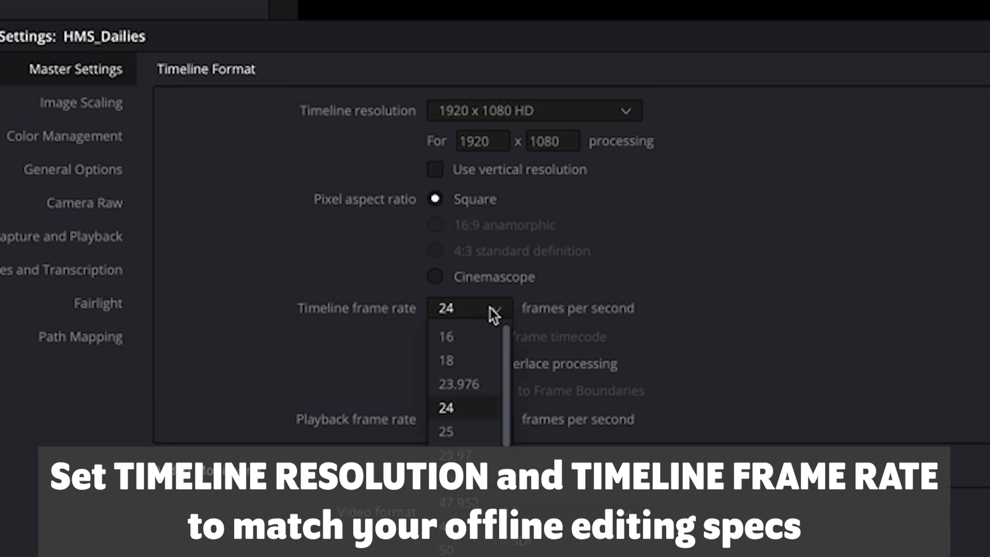
click(458, 383)
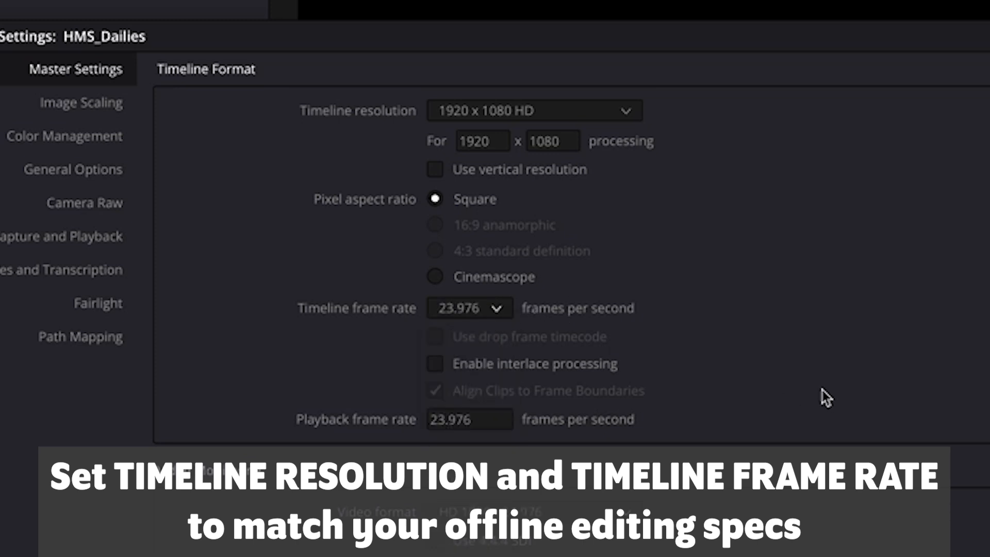
mouse_move(817, 353)
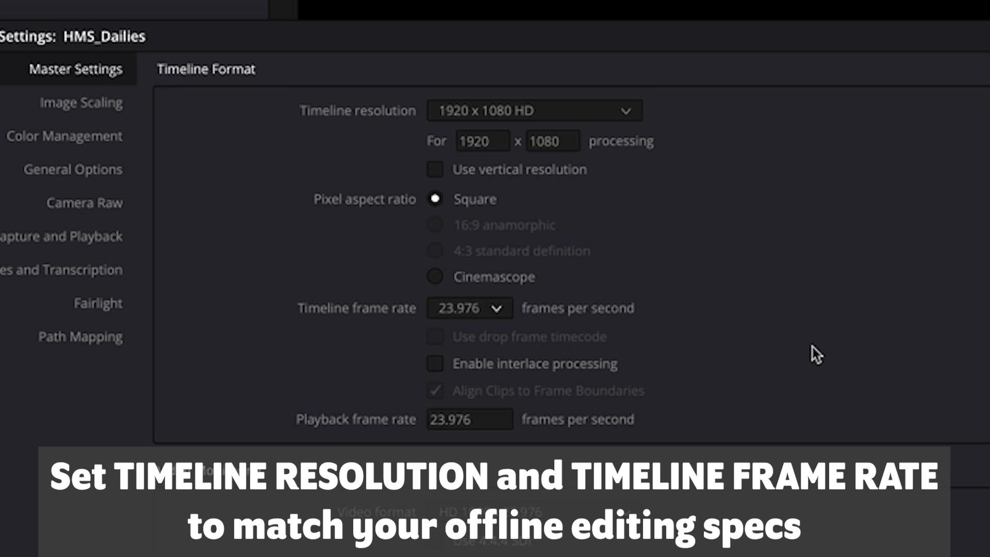
mouse_move(813, 357)
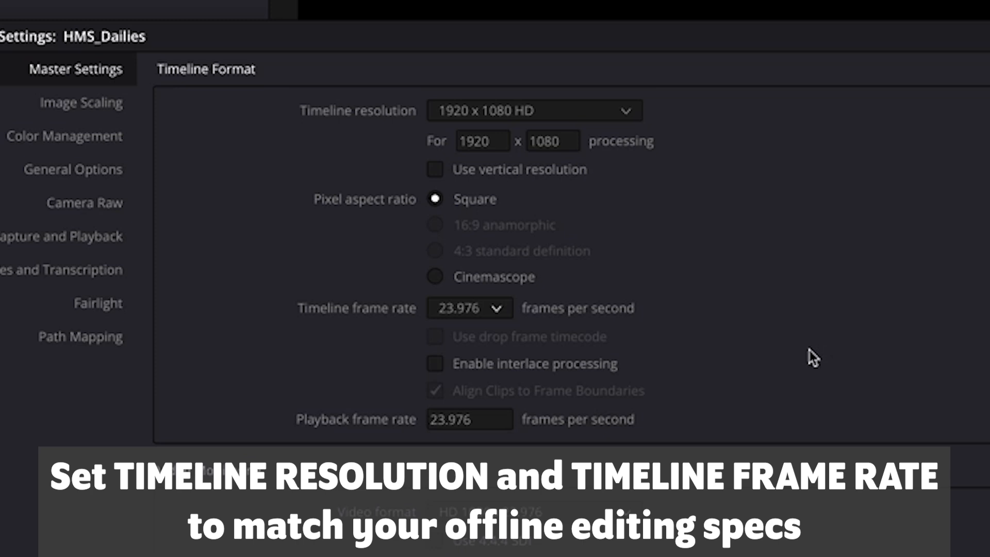
mouse_move(454, 131)
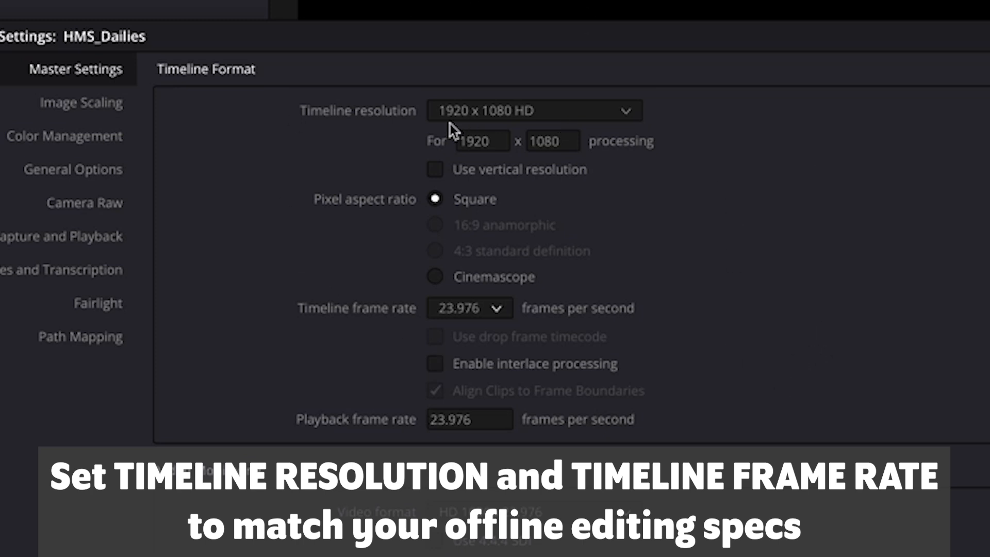
mouse_move(791, 265)
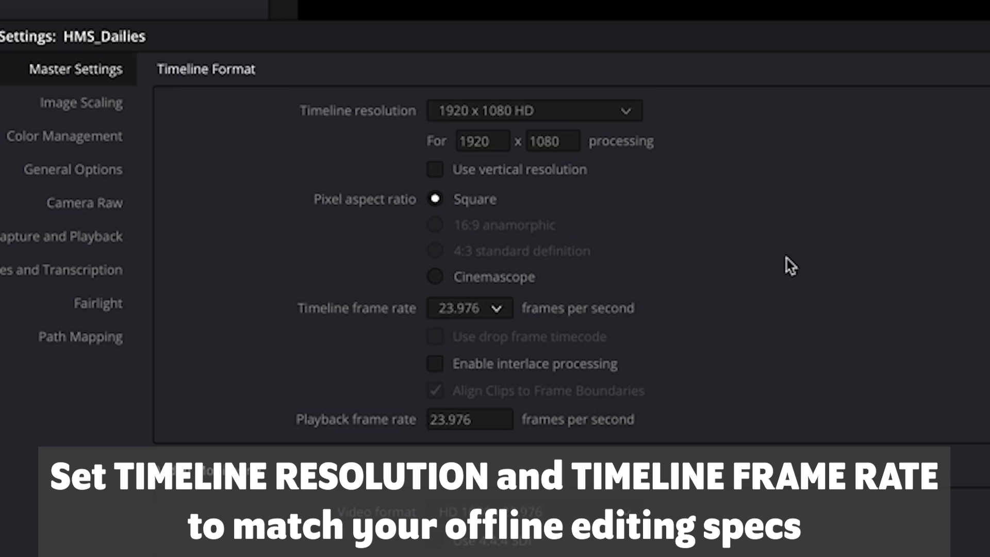
mouse_move(694, 322)
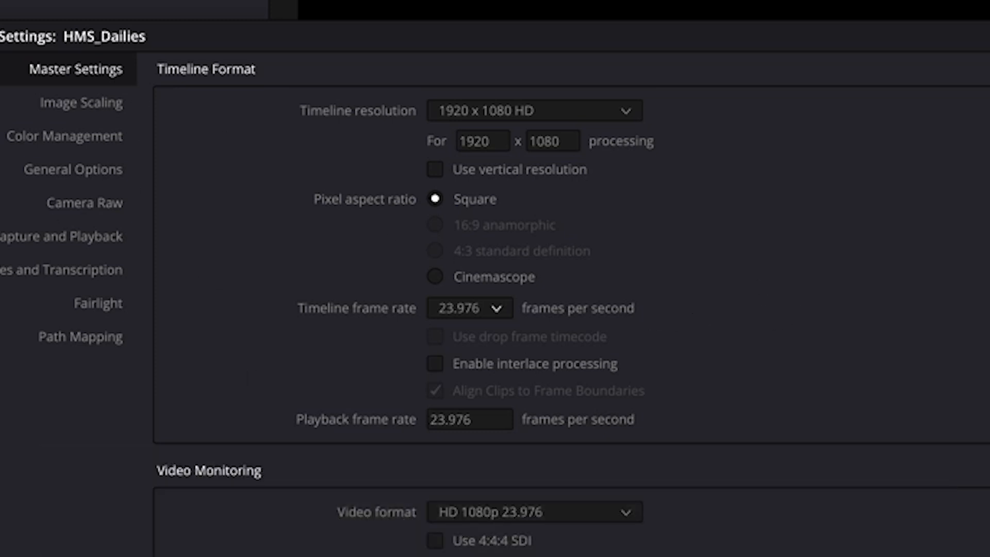
mouse_move(622, 329)
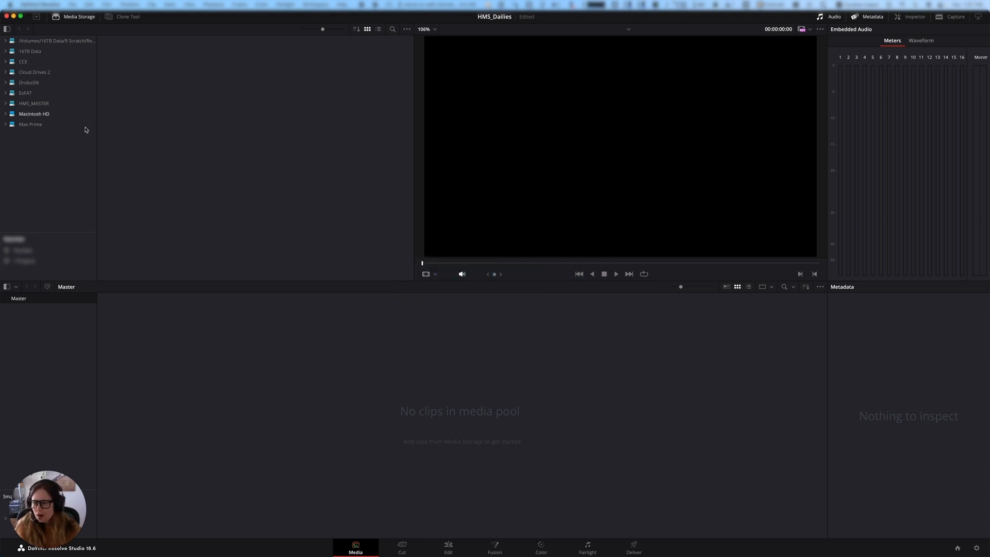
mouse_move(30, 124)
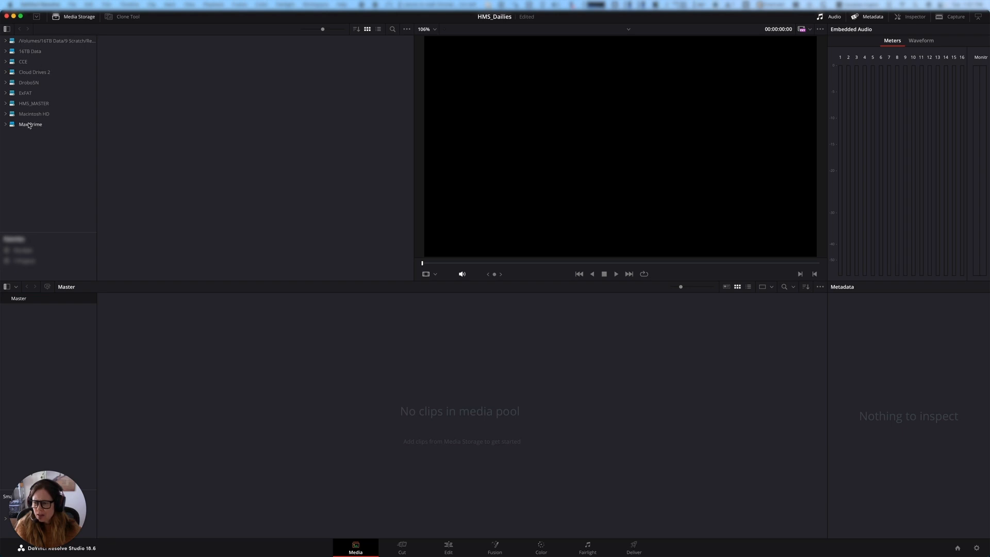
- Browse the HMS_MASTER drive in Media Storage as a detailed list view
click(33, 103)
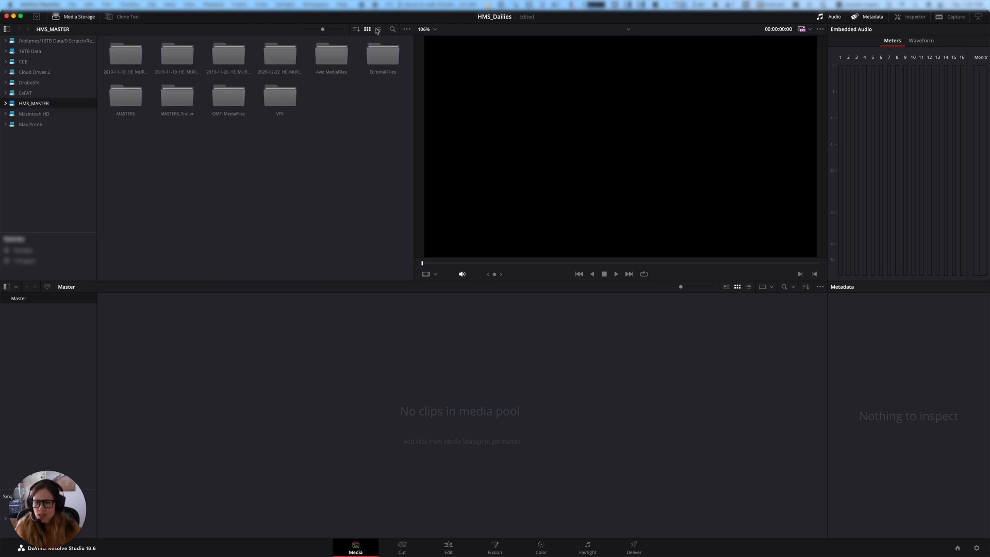
click(378, 29)
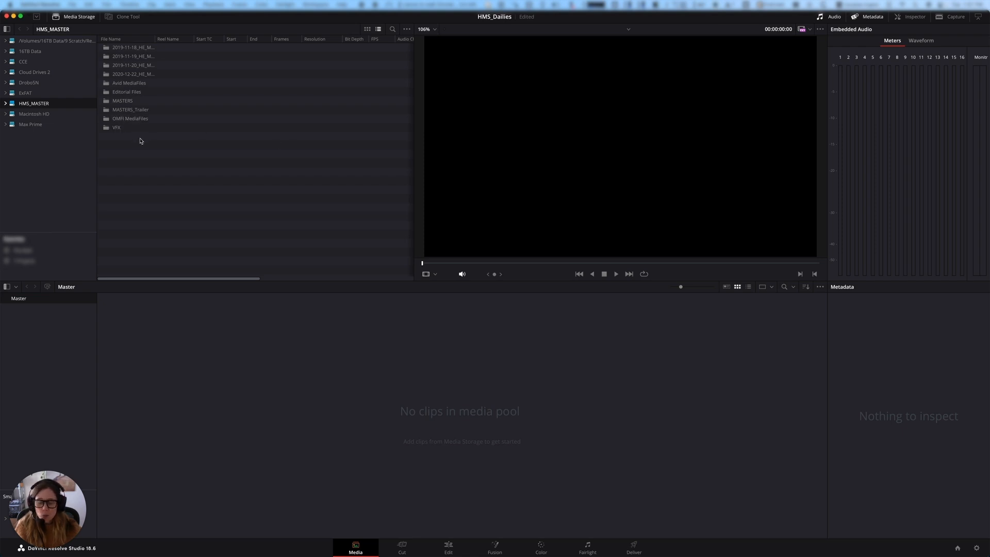
mouse_move(240, 149)
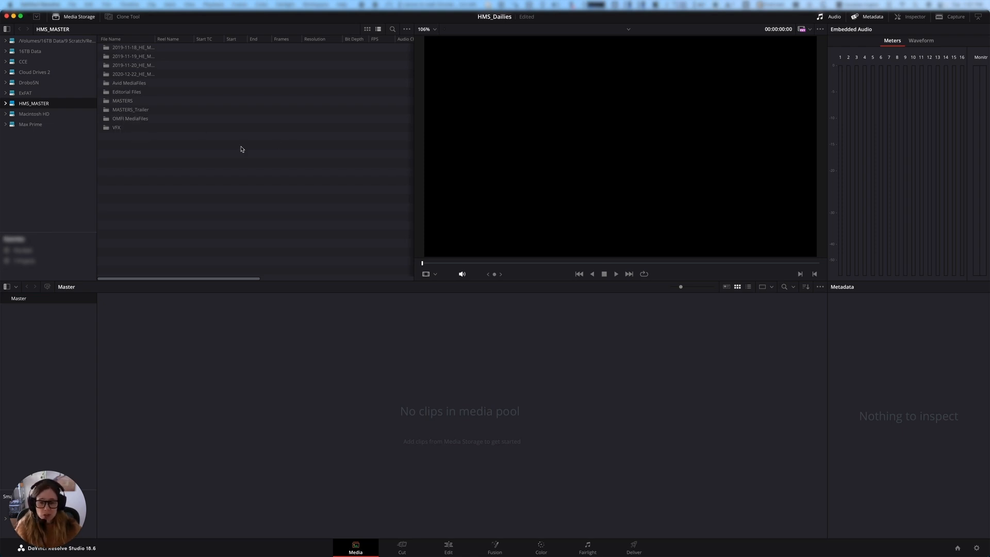
mouse_move(412, 446)
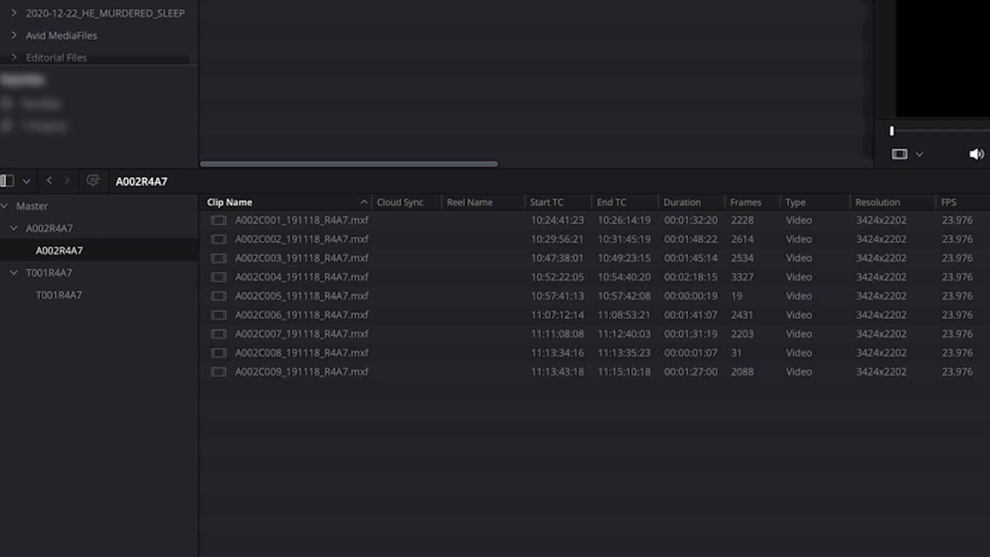
- Import the A002R4A7 and T001R4A7 reel folders from A_CAM_ARRI_ALEXA_MINI into the Media Pool
click(302, 314)
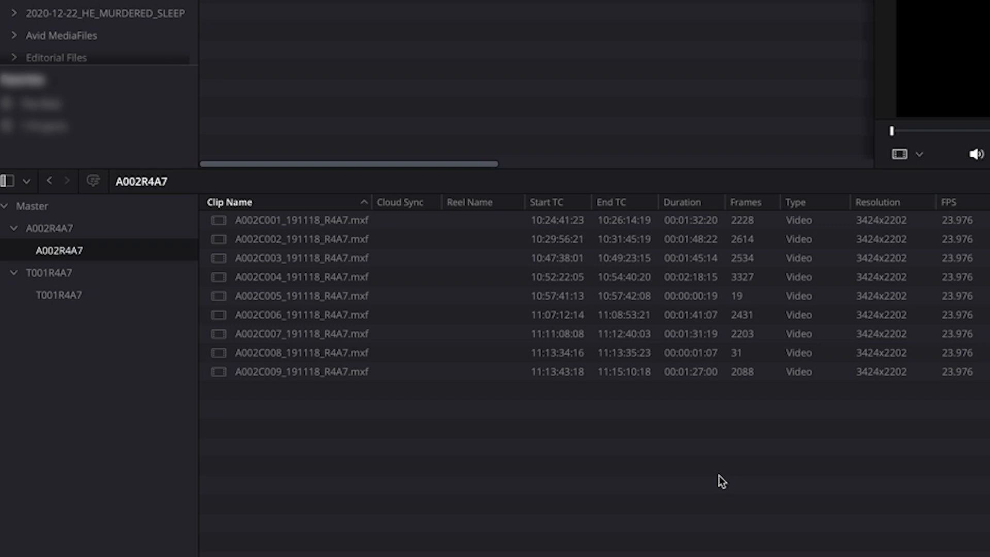
mouse_move(402, 421)
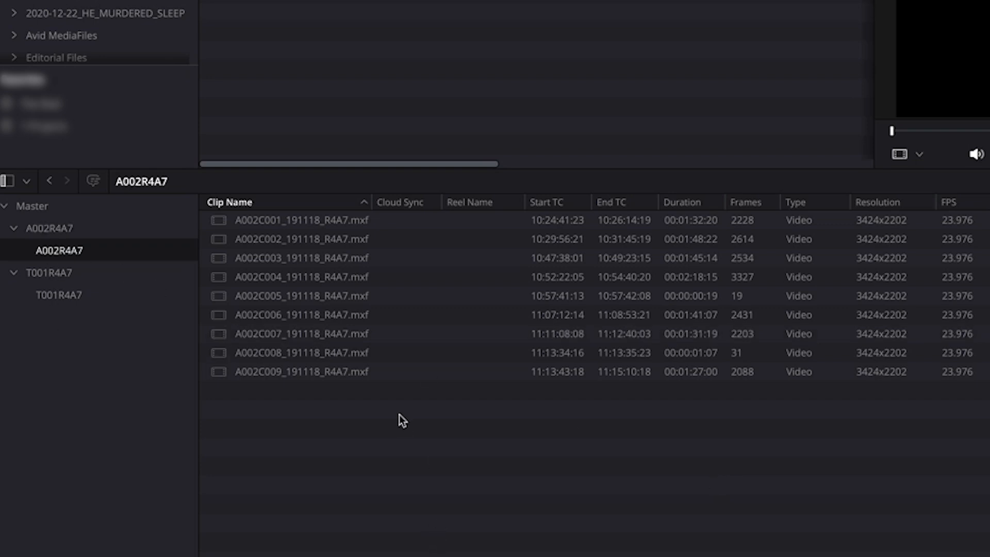
mouse_move(417, 413)
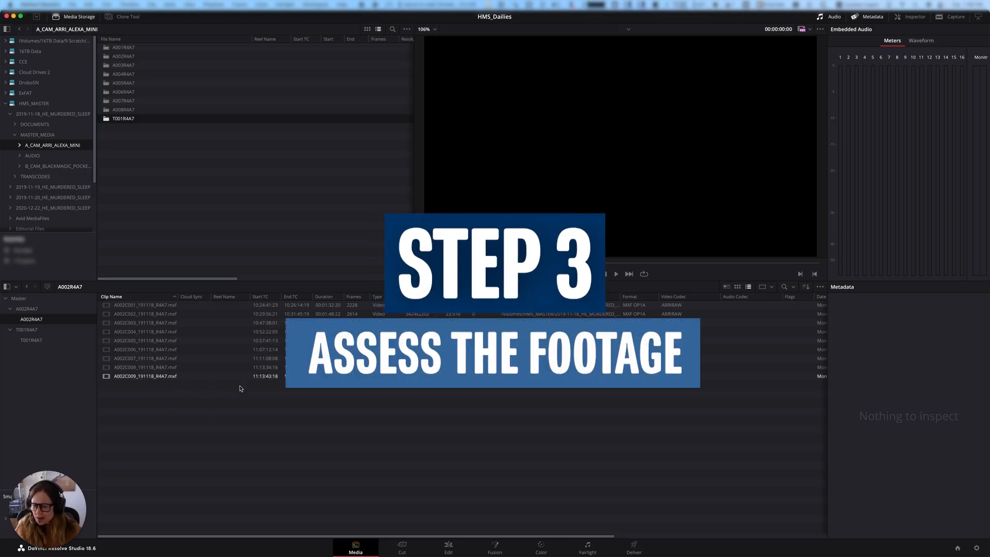
- Preview clips A002C001, A002C004, A002C005 and A002C008 in the Source viewer
click(144, 314)
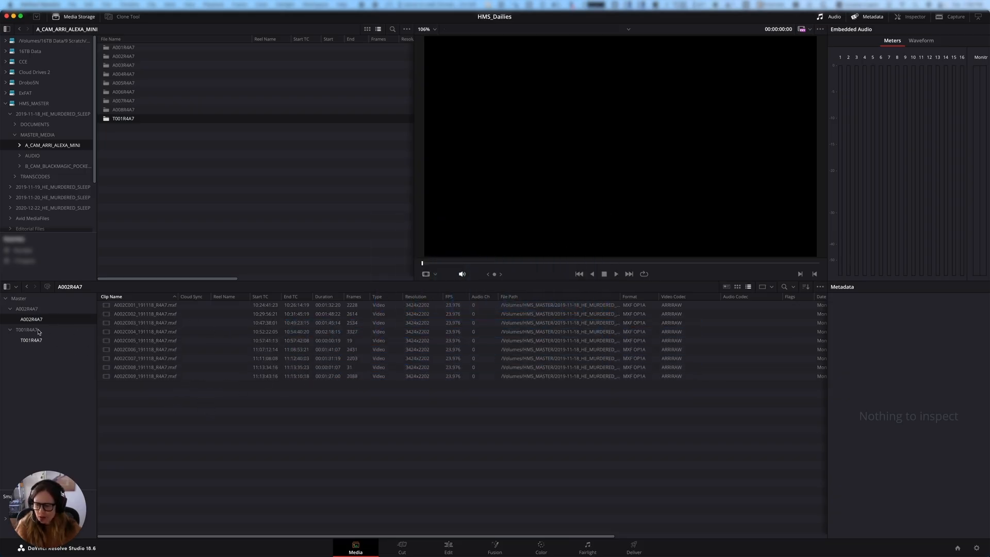
double_click(144, 305)
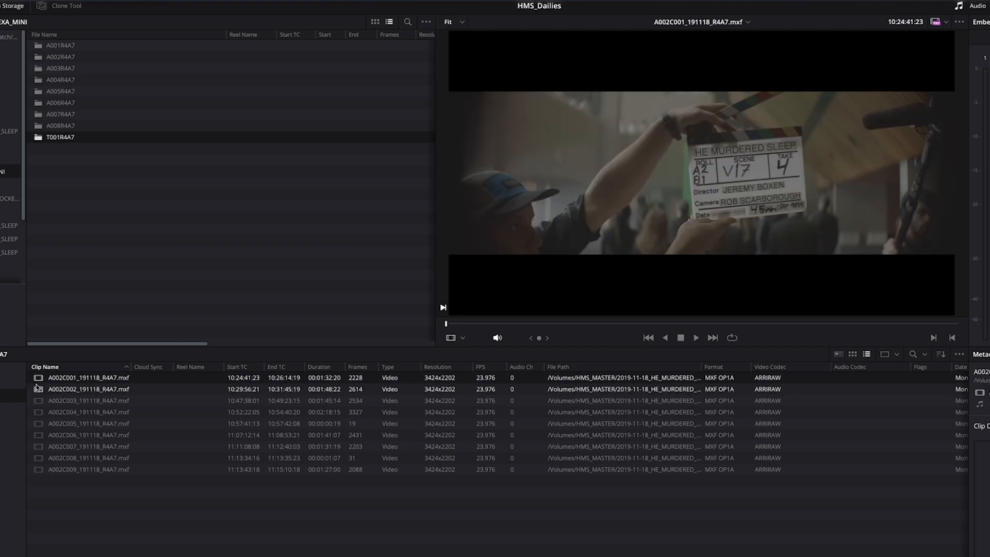
click(89, 411)
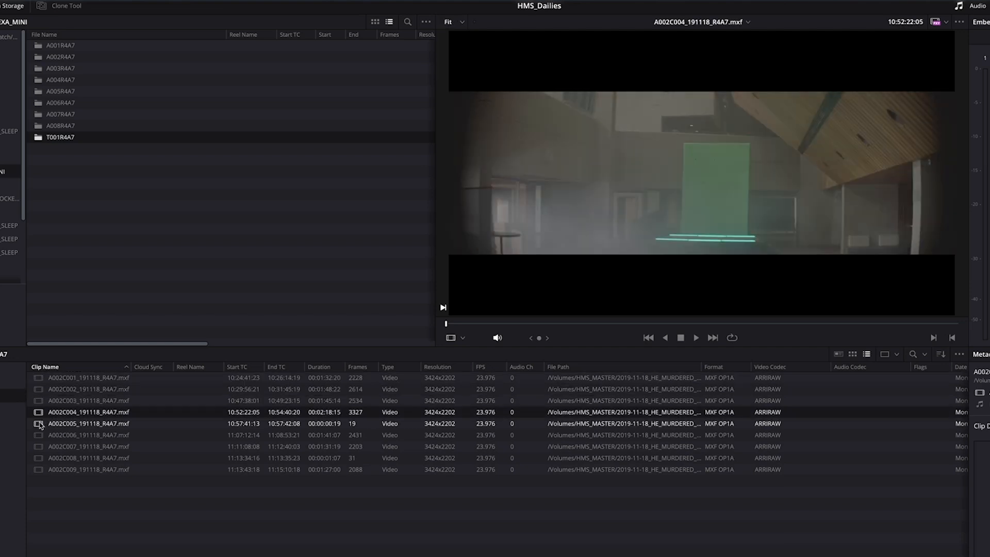
click(88, 434)
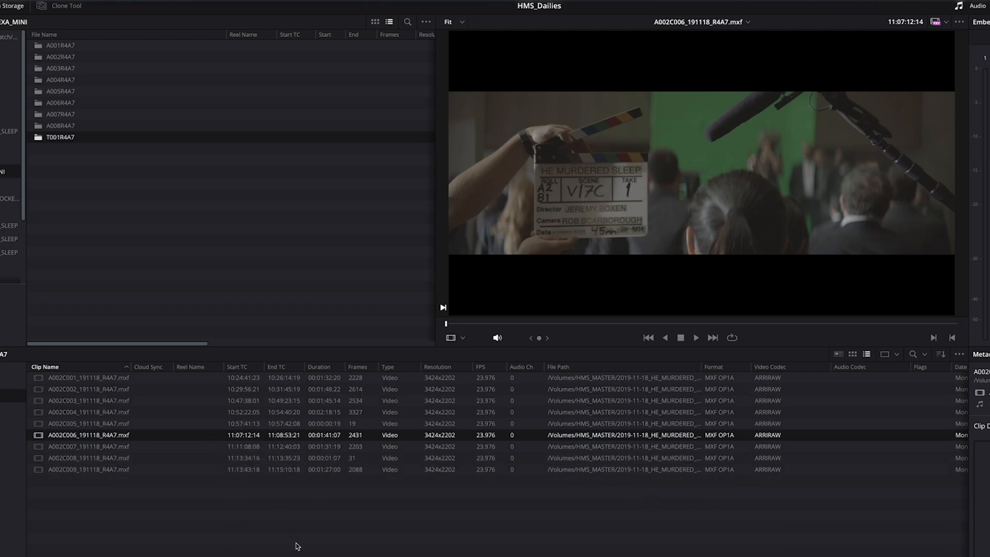
mouse_move(42, 488)
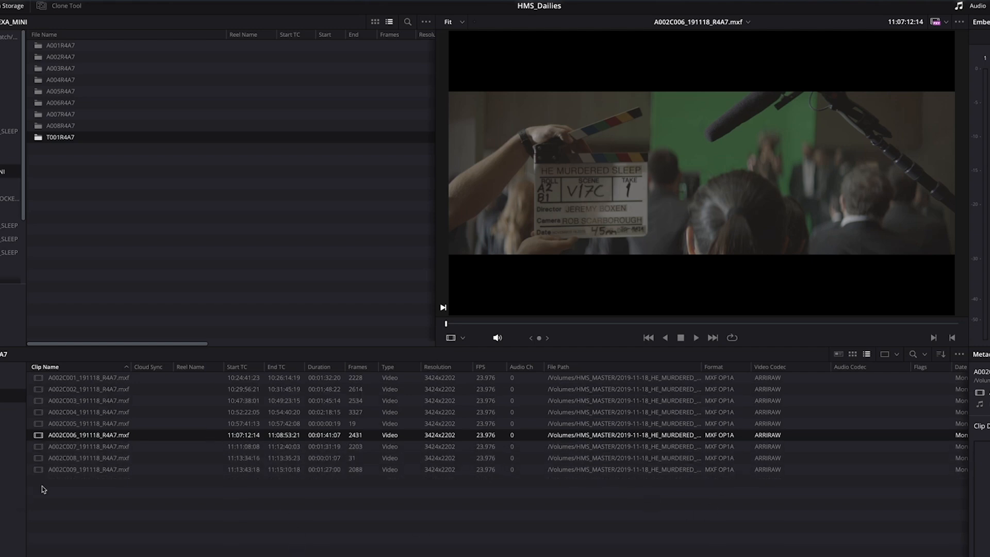
click(87, 457)
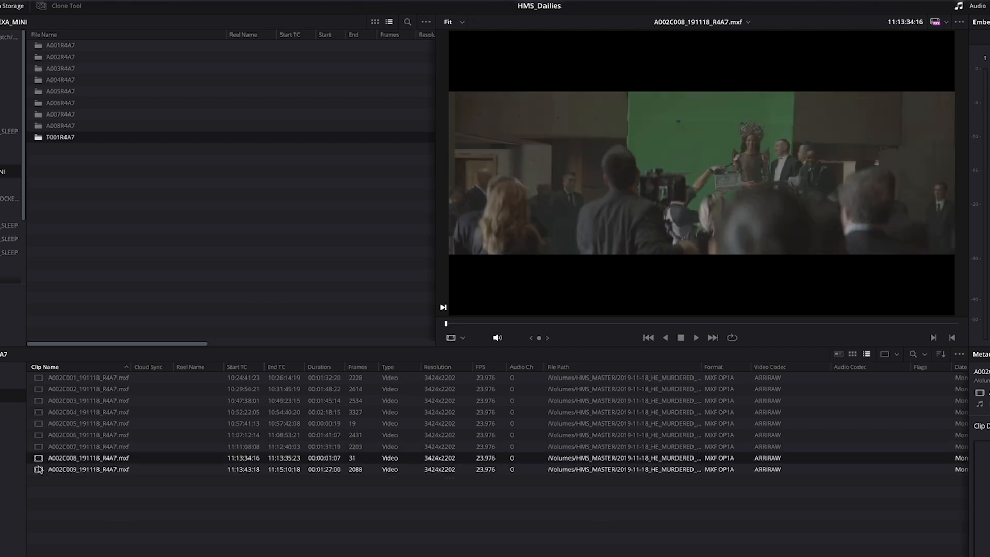
- Preview clip A002C007, revisit A002C001 and neighbouring clips to assess the slates
click(88, 447)
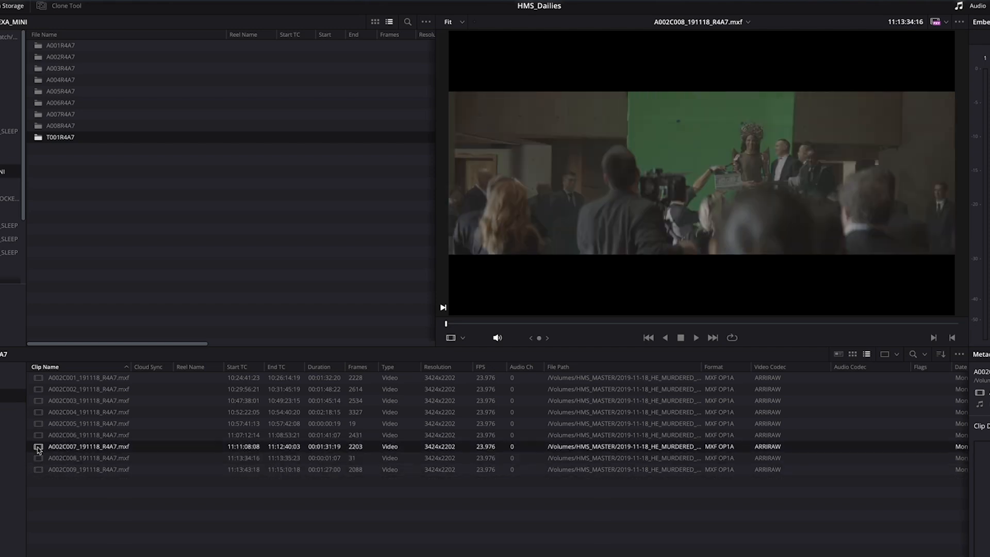
click(89, 446)
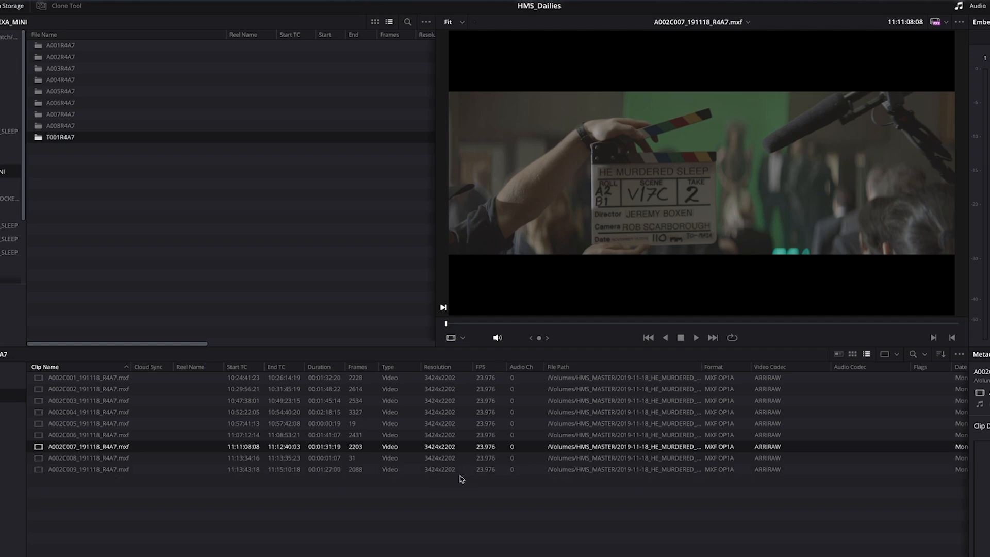
click(89, 434)
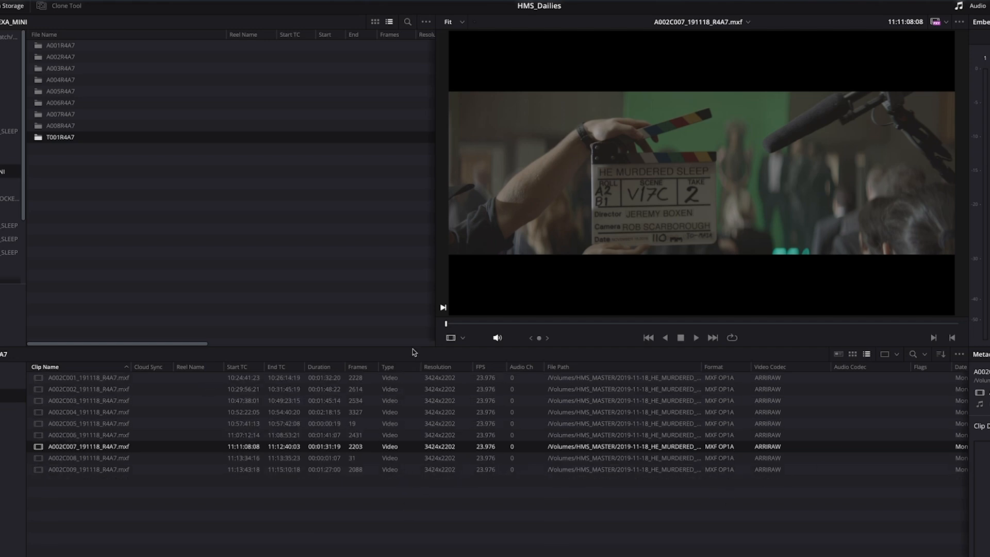
click(87, 377)
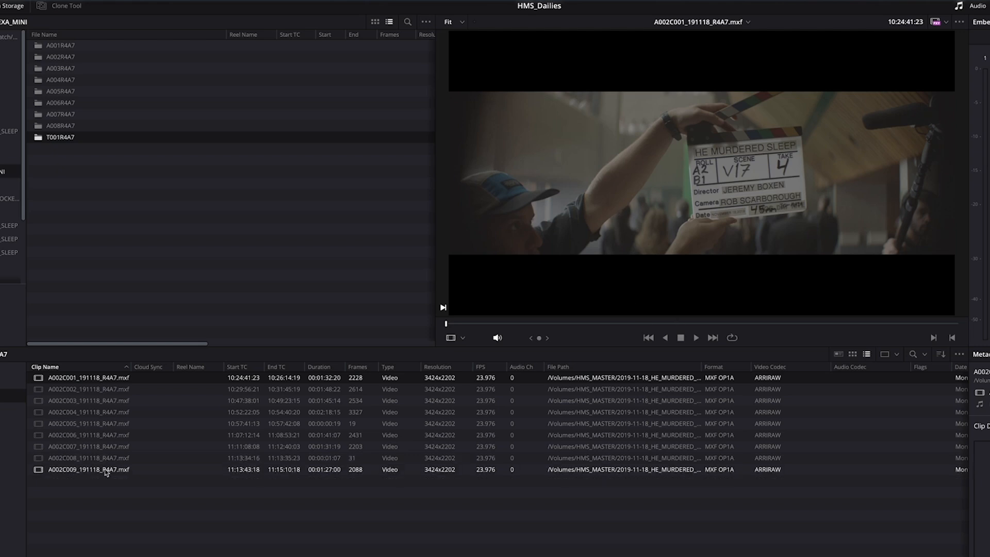
click(89, 422)
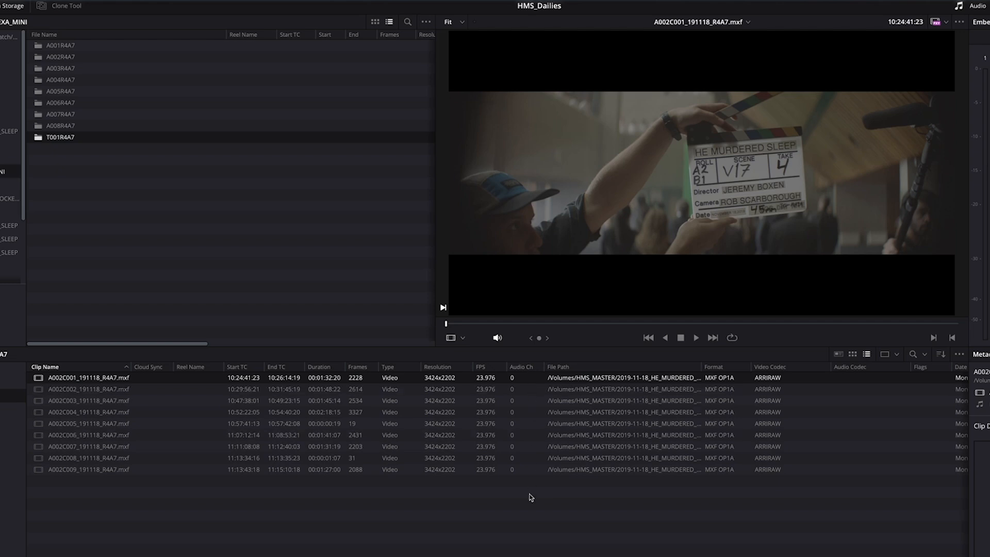
right_click(87, 378)
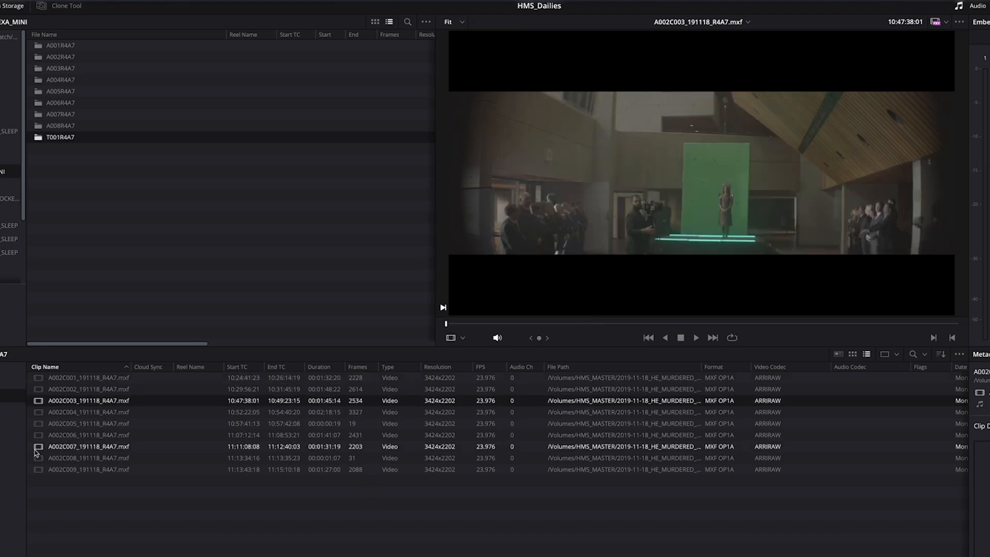
click(89, 447)
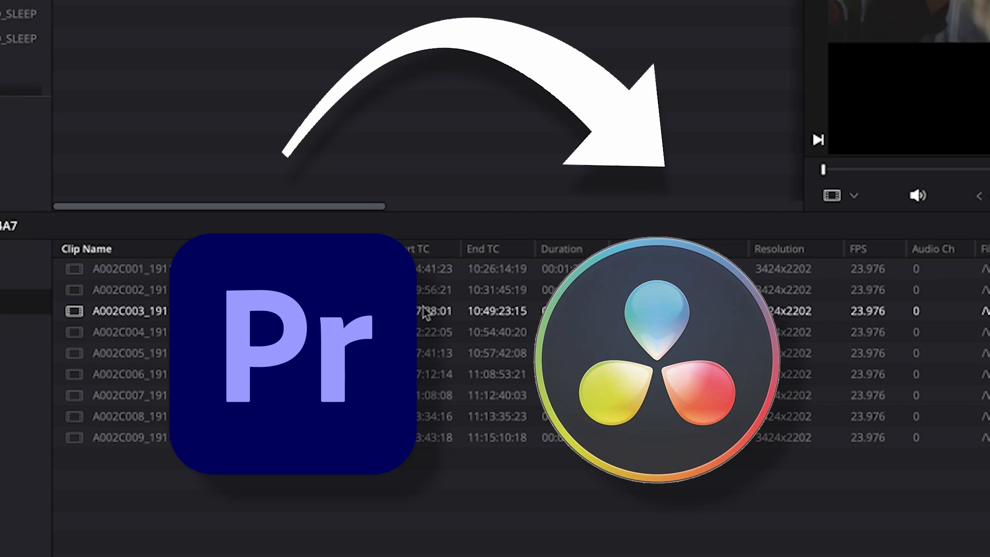
- Reopen the HMS_Dailies Project Settings via the gear icon
click(131, 416)
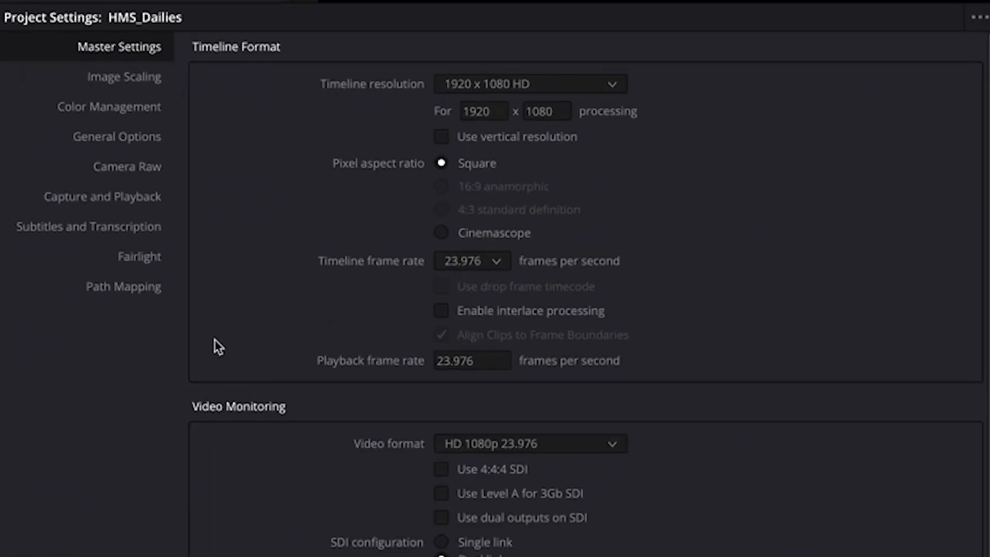
- In General Options, enable conform assist using reel names from the source clip filename
click(116, 136)
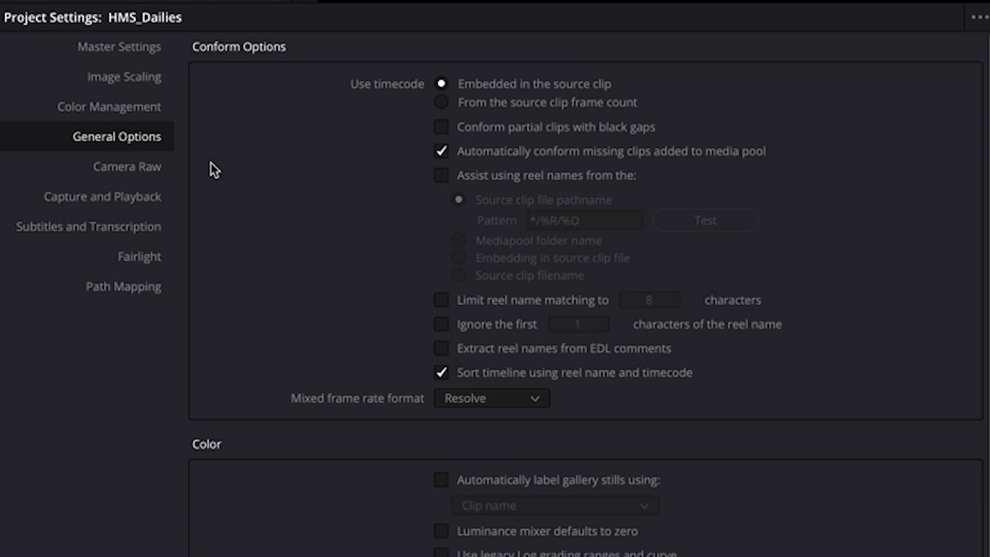
mouse_move(462, 184)
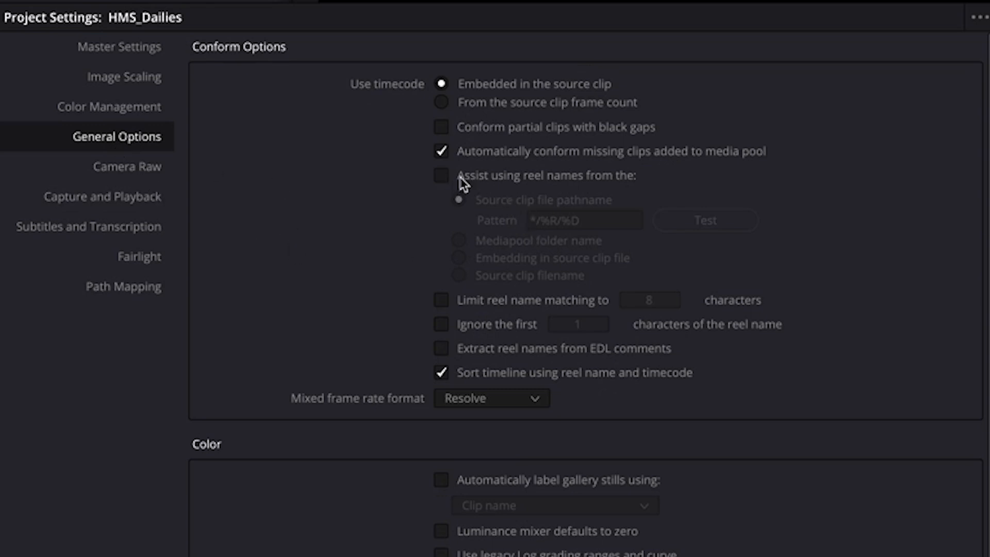
mouse_move(559, 184)
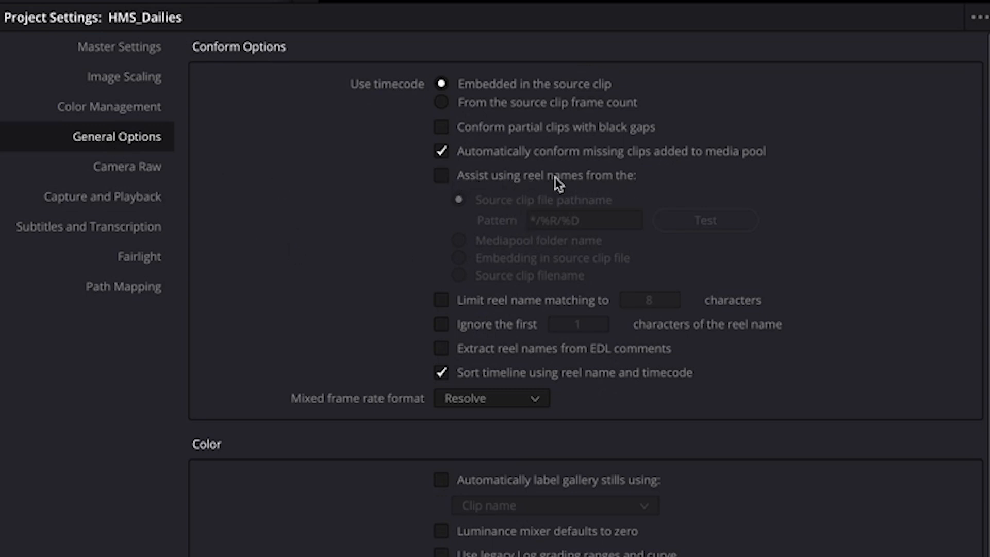
mouse_move(442, 183)
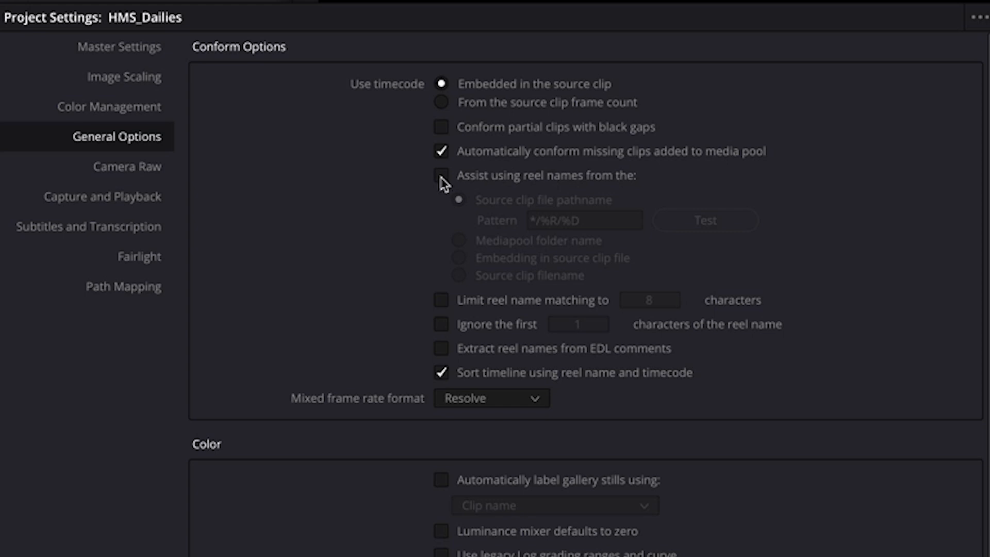
click(441, 175)
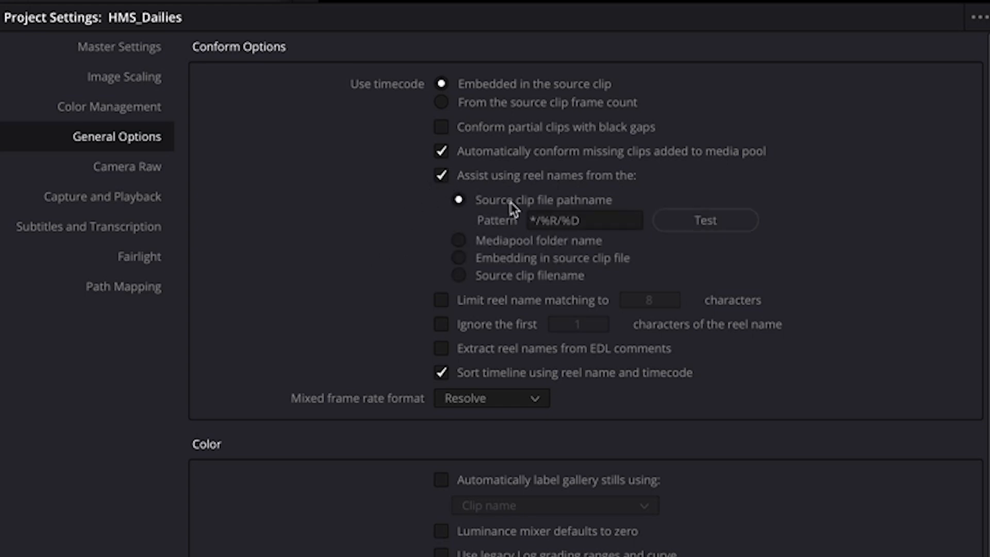
mouse_move(509, 183)
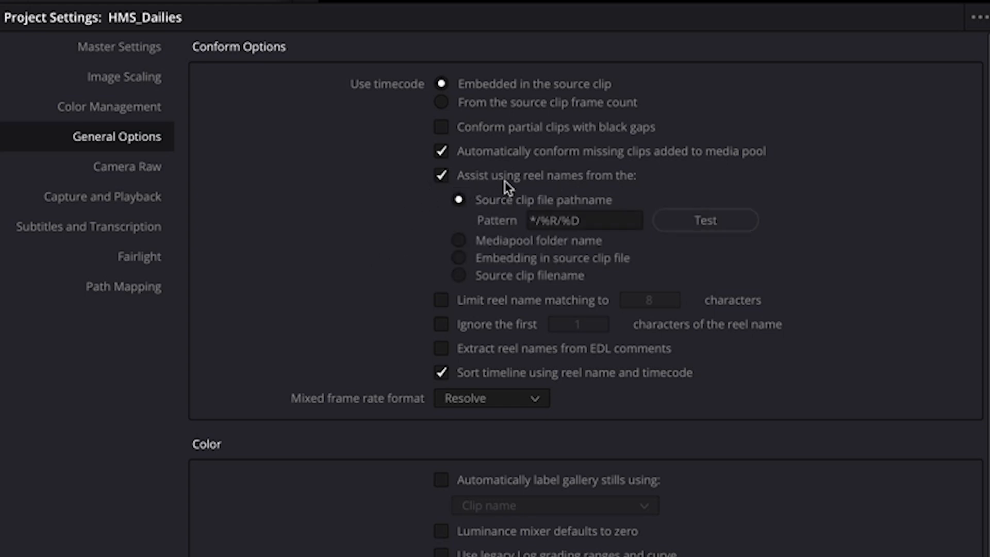
mouse_move(499, 209)
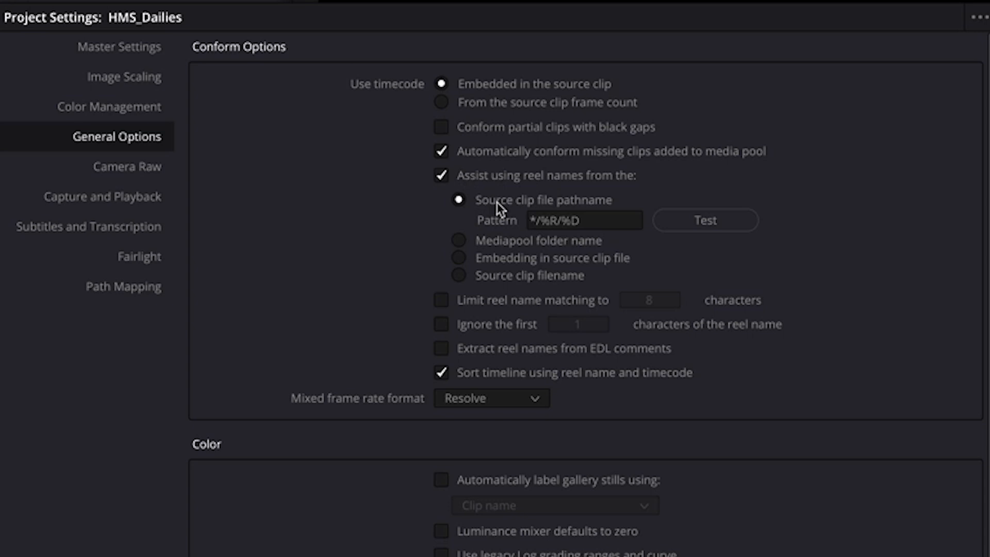
mouse_move(472, 232)
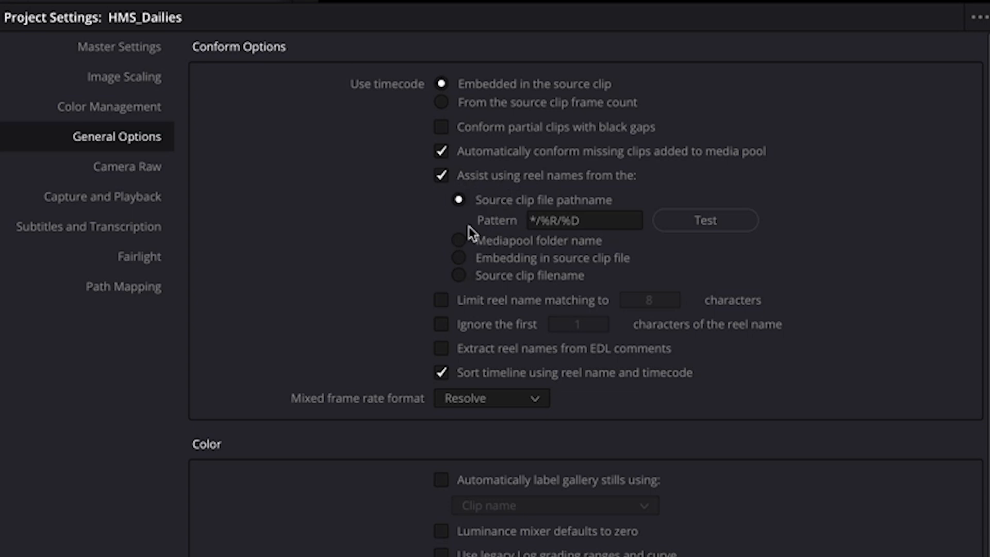
mouse_move(476, 259)
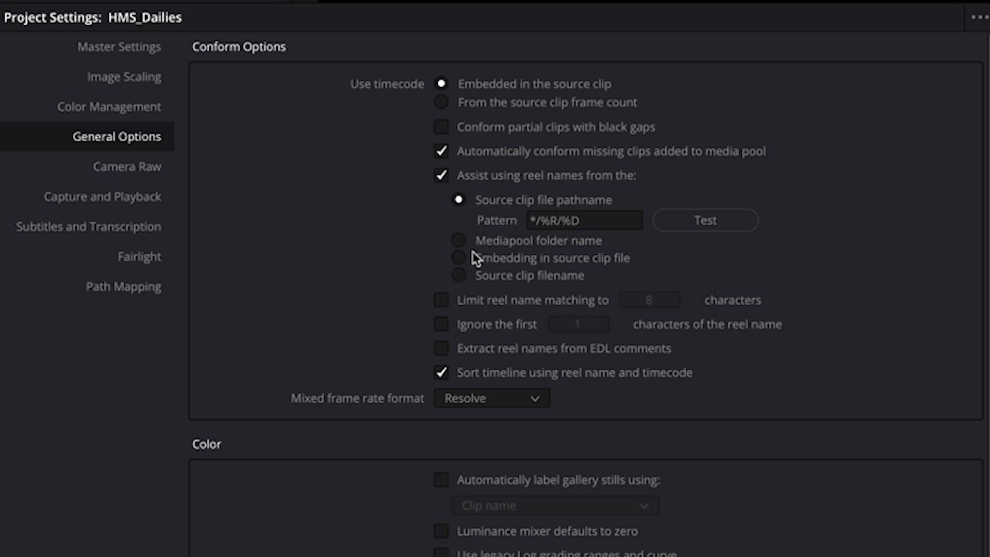
mouse_move(448, 285)
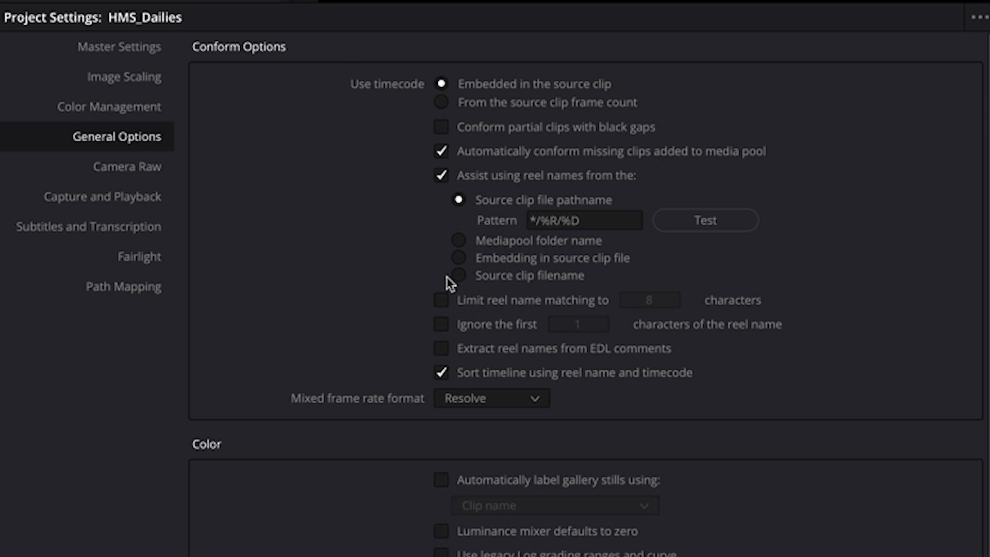
click(458, 275)
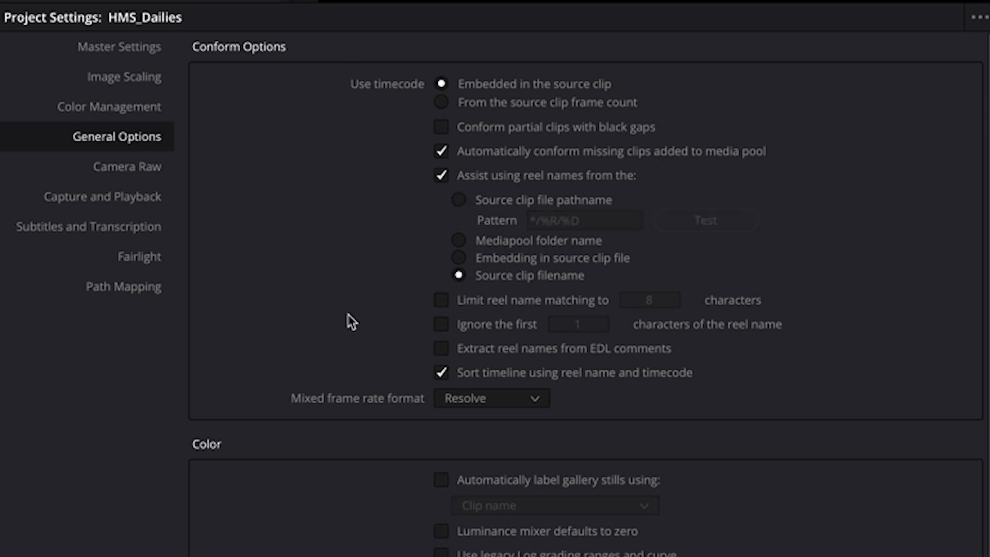
mouse_move(360, 292)
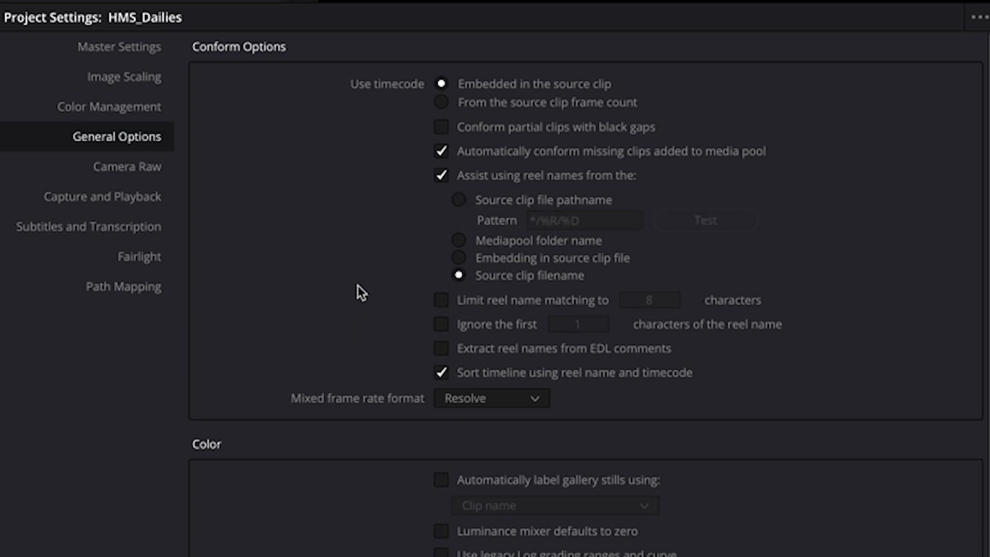
mouse_move(361, 283)
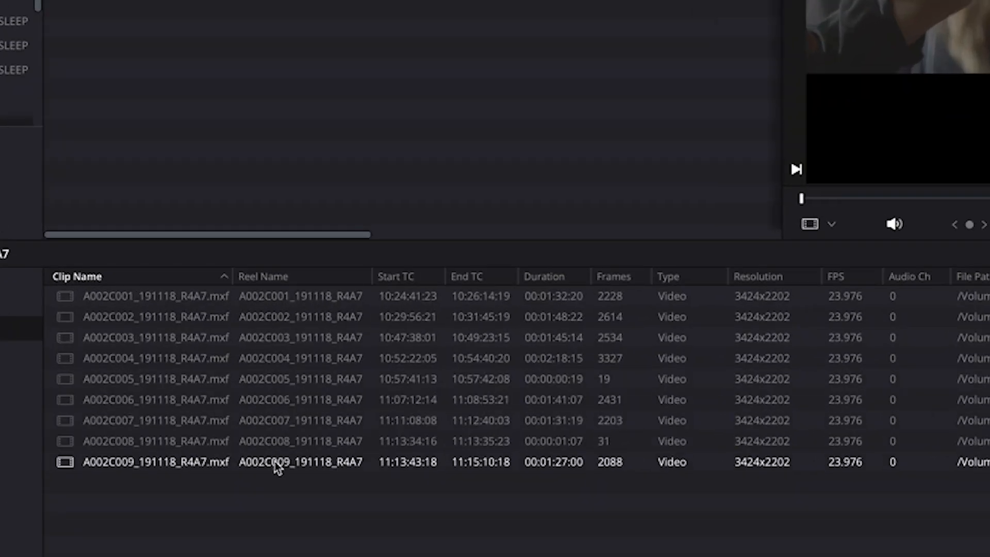
- Check the first and last A002 clips' Reel Name column against their filenames
click(155, 296)
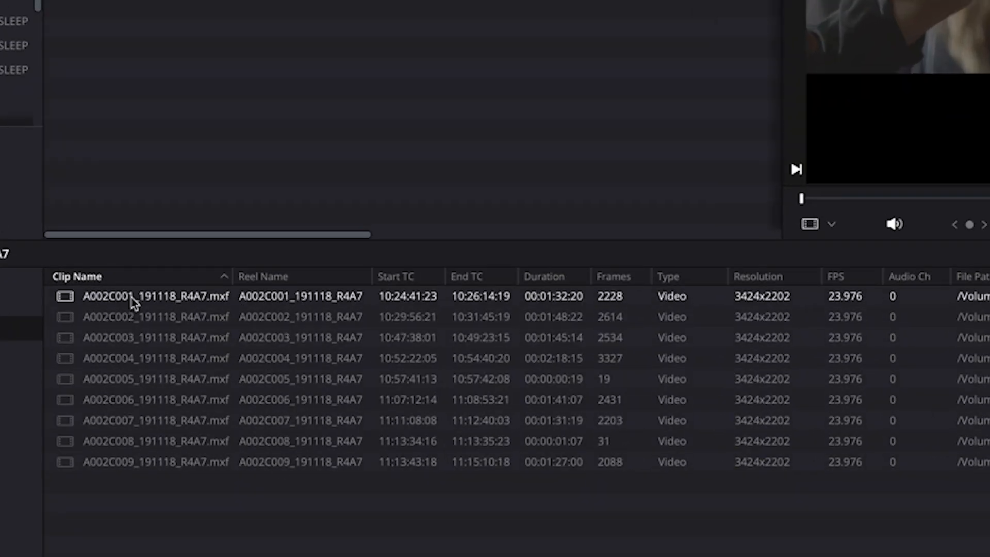
mouse_move(316, 305)
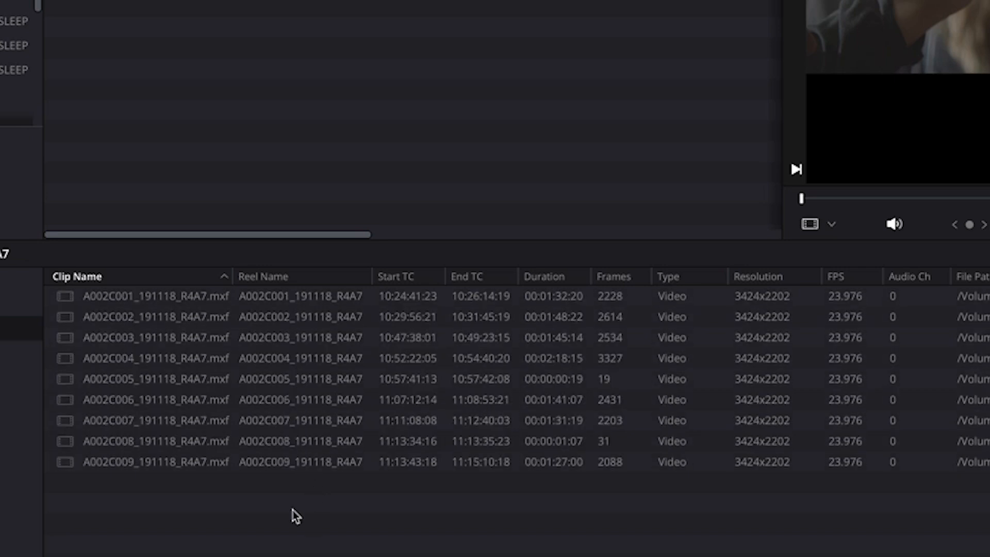
click(157, 462)
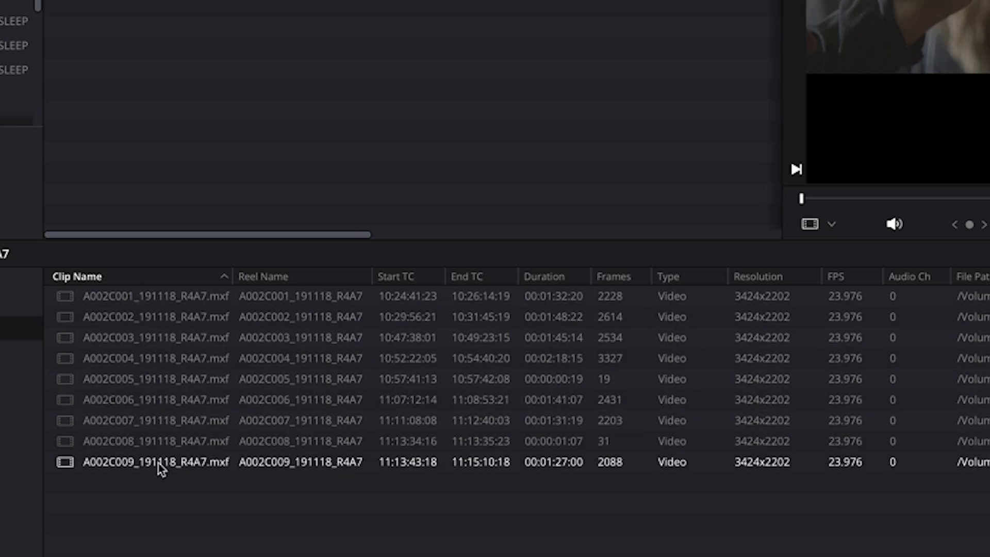
mouse_move(238, 476)
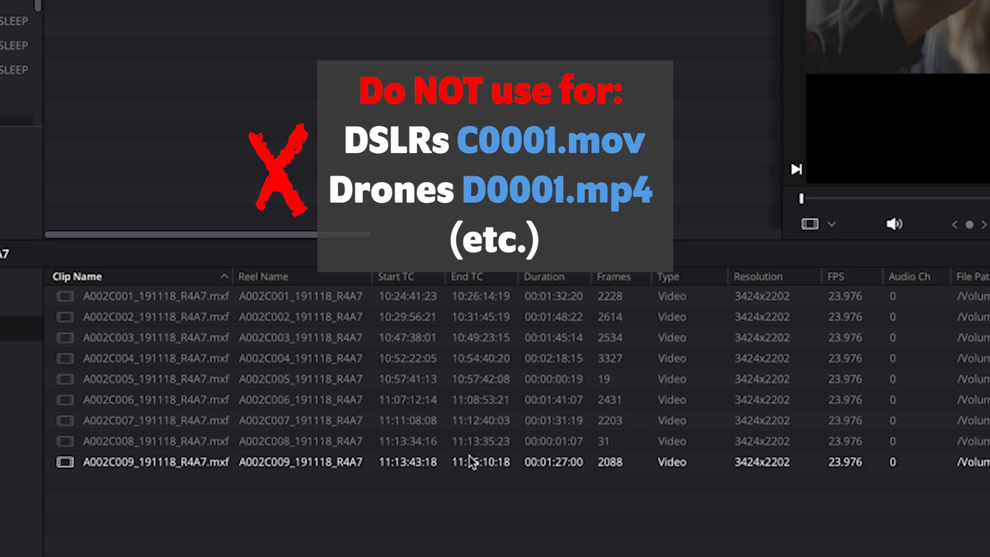
mouse_move(496, 470)
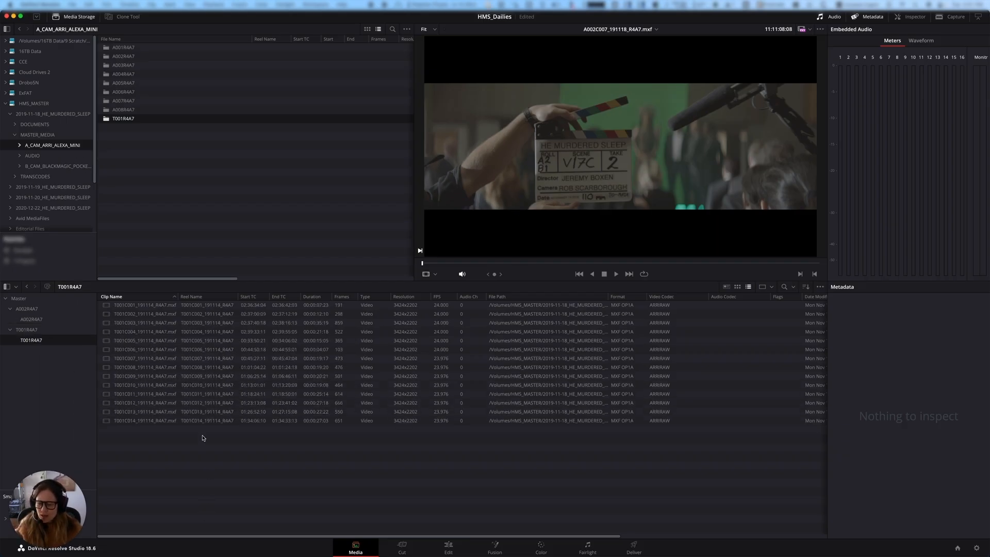
- Select all clips in the T001R4A7 bin to bring up their clip actions
click(145, 305)
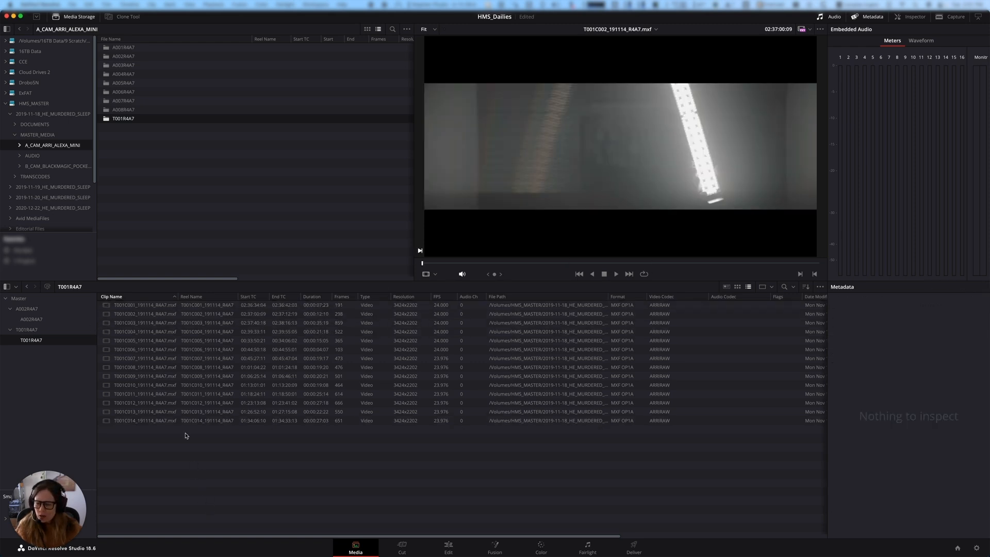
mouse_move(948, 515)
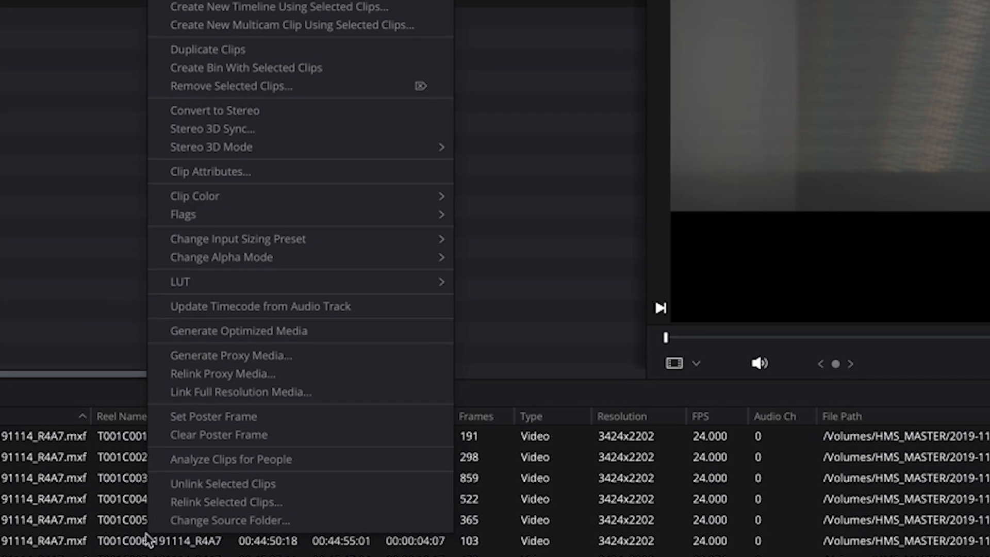
- Set a user-defined reel name 'Test Camera 01' for the fourteen T001 clips via Clip Attributes
click(210, 171)
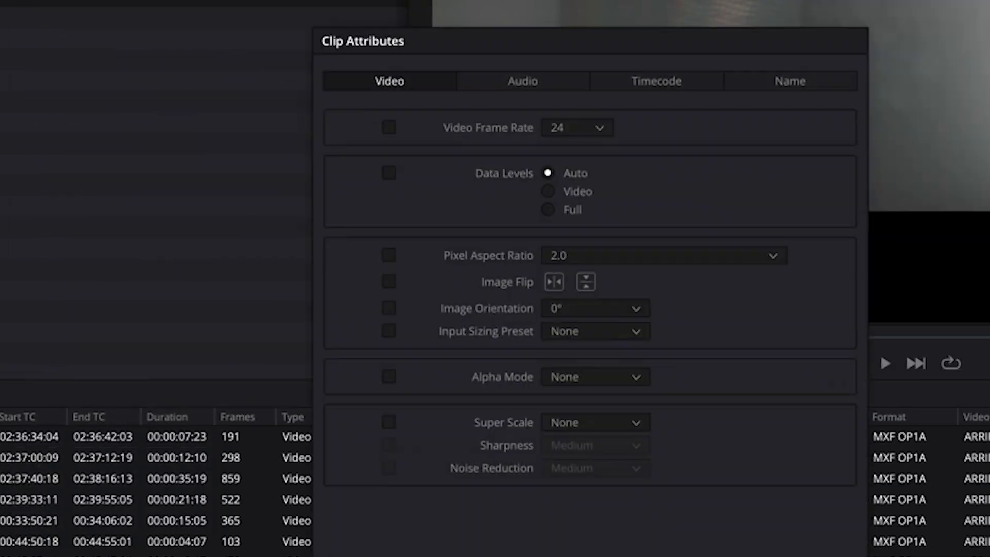
click(789, 81)
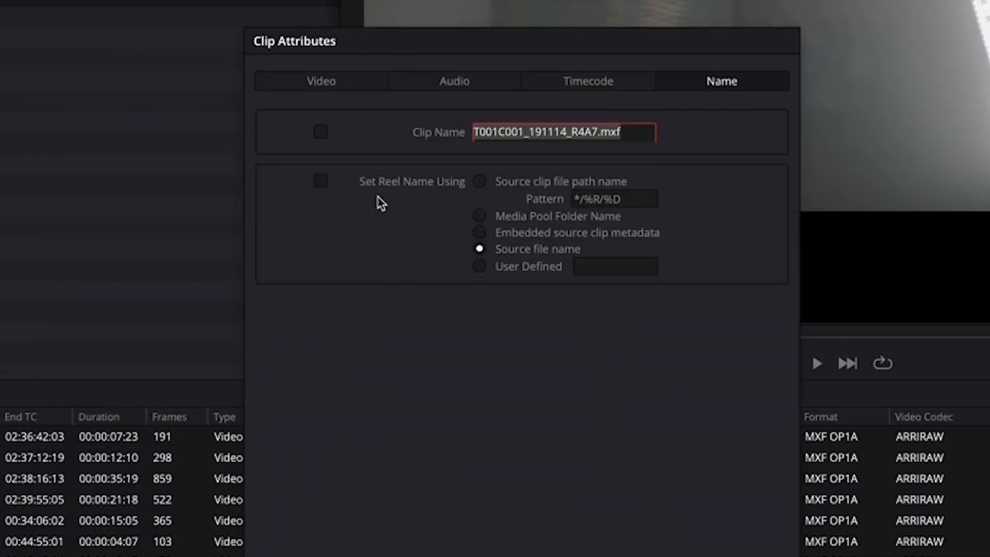
click(320, 181)
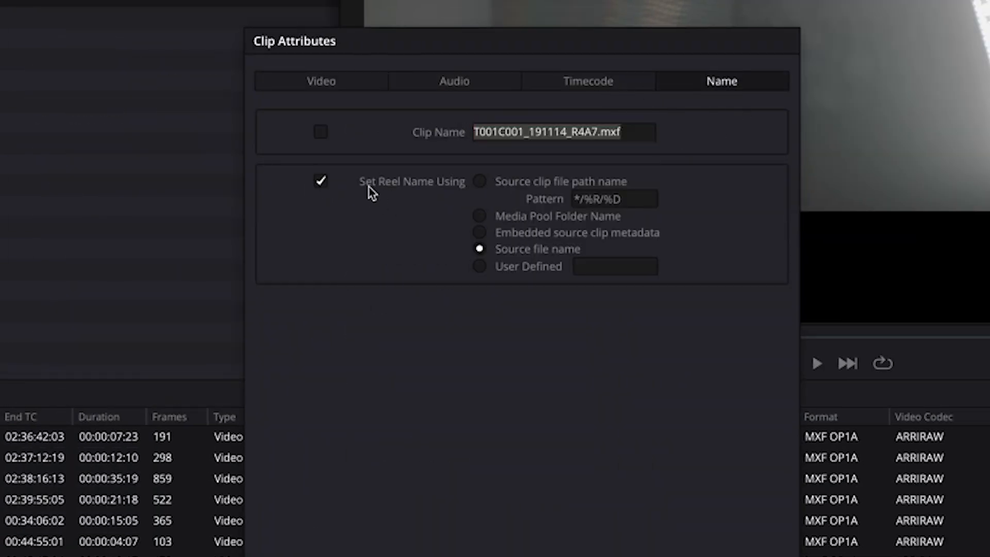
click(480, 266)
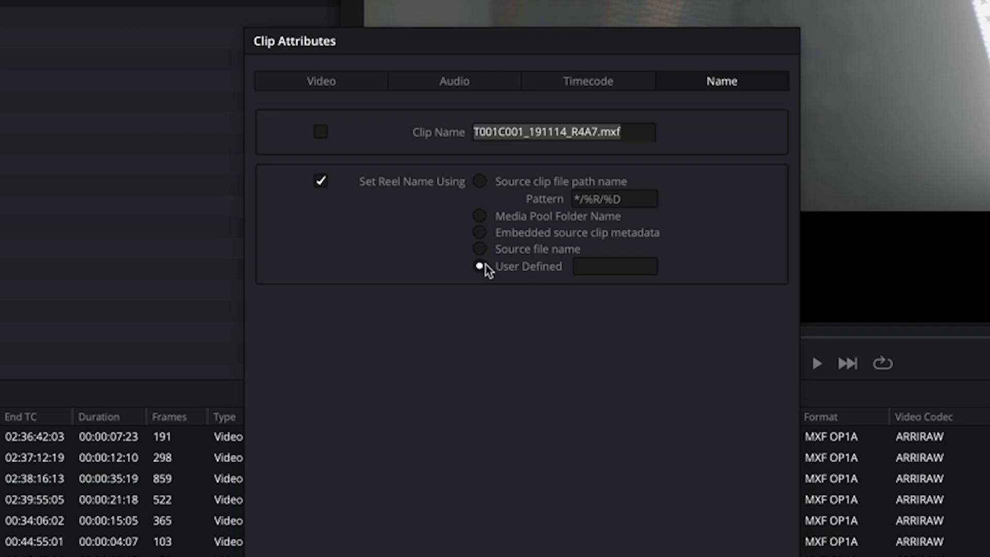
text(Test Cma)
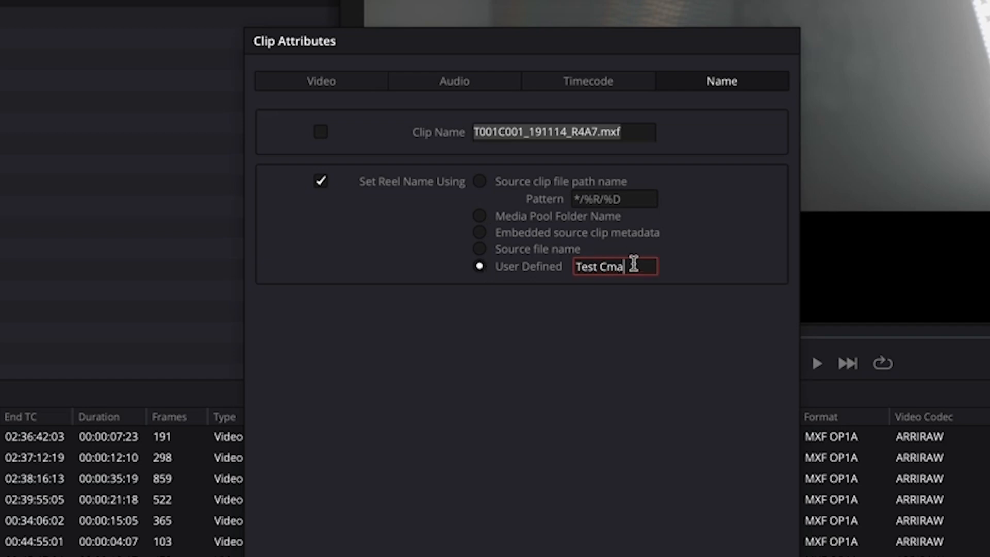
text(era)
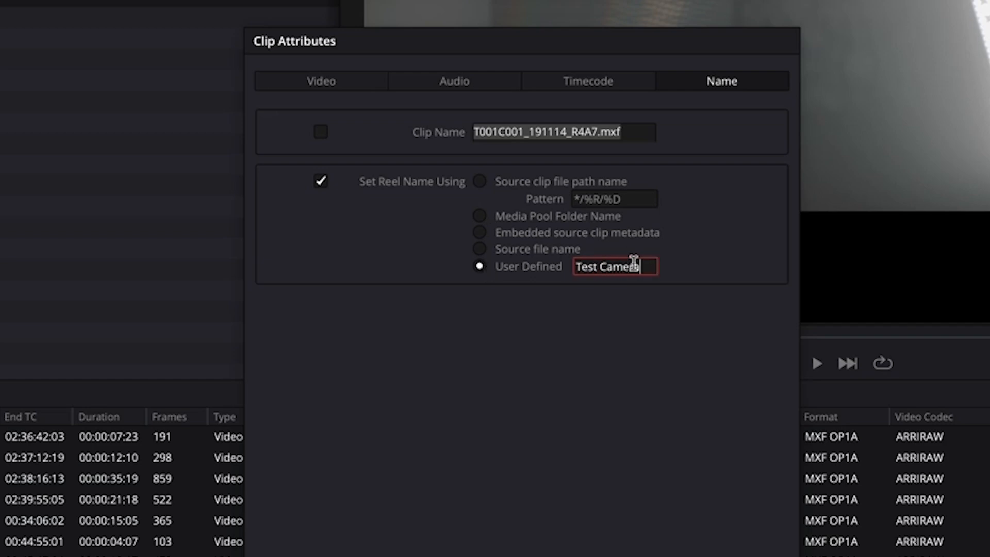
text(01)
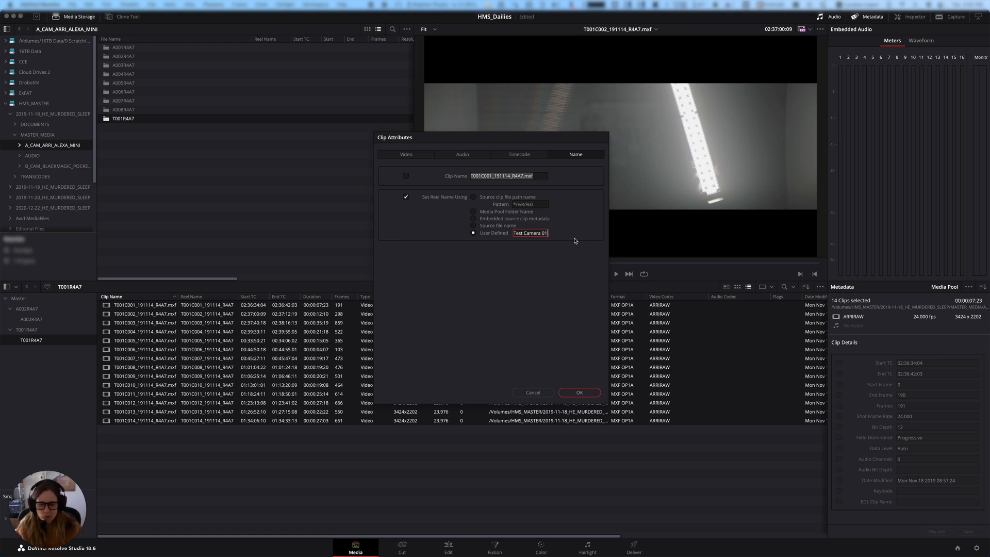
click(578, 392)
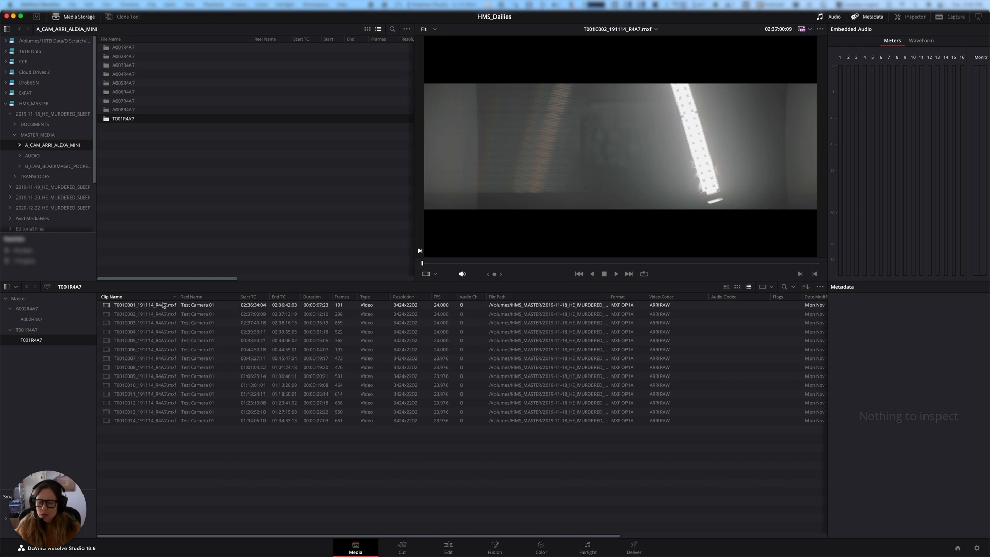
- Select clip A002C002 in the A002R4A7 bin to view its metadata
click(145, 350)
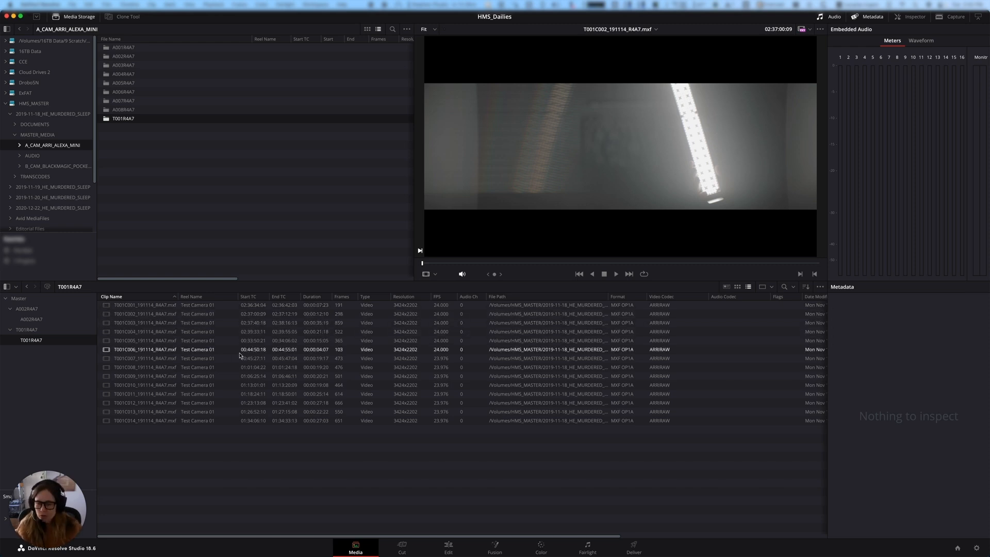
click(27, 319)
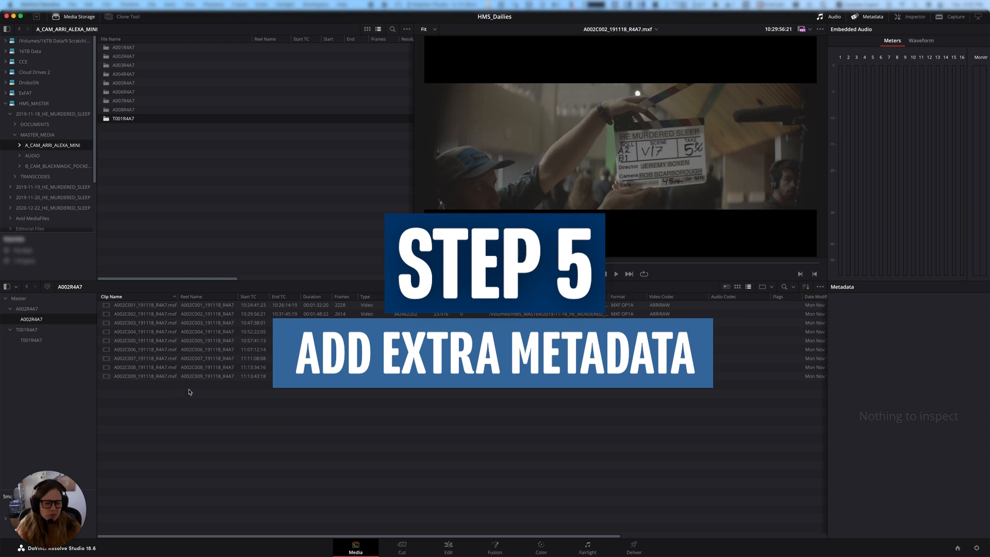
click(142, 313)
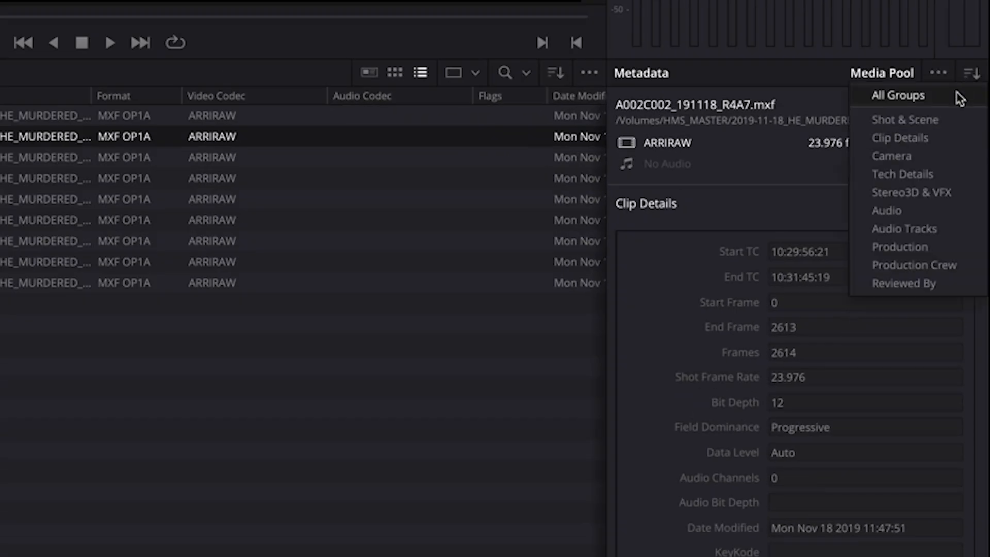
- Show All Groups metadata and review the Description, Comments and Good Take fields for the nine clips
click(897, 95)
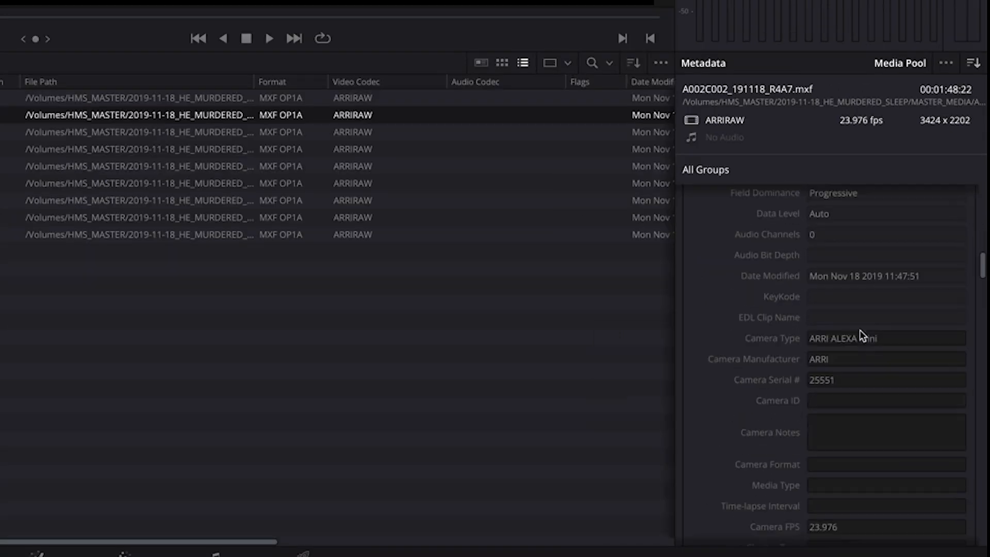
scroll(up, 3)
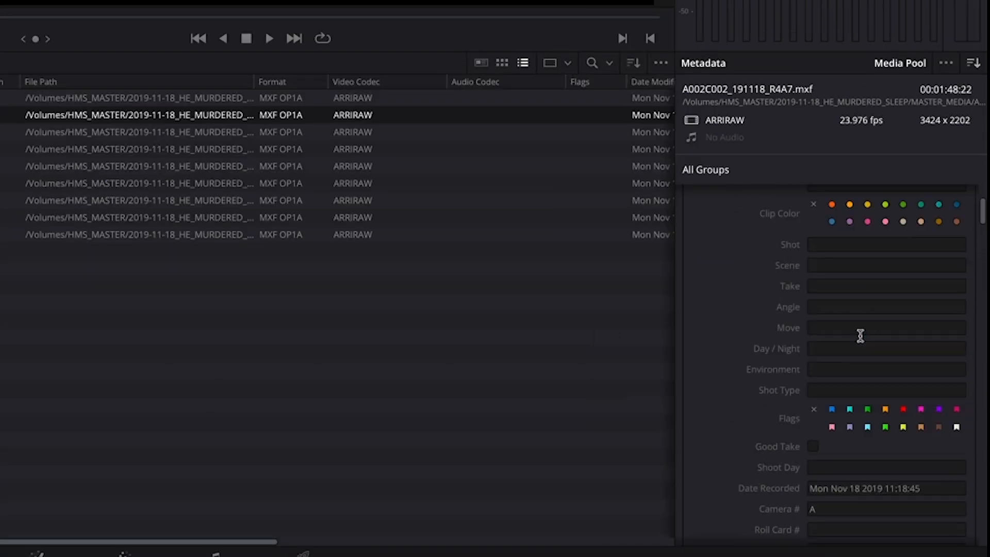
scroll(up, 3)
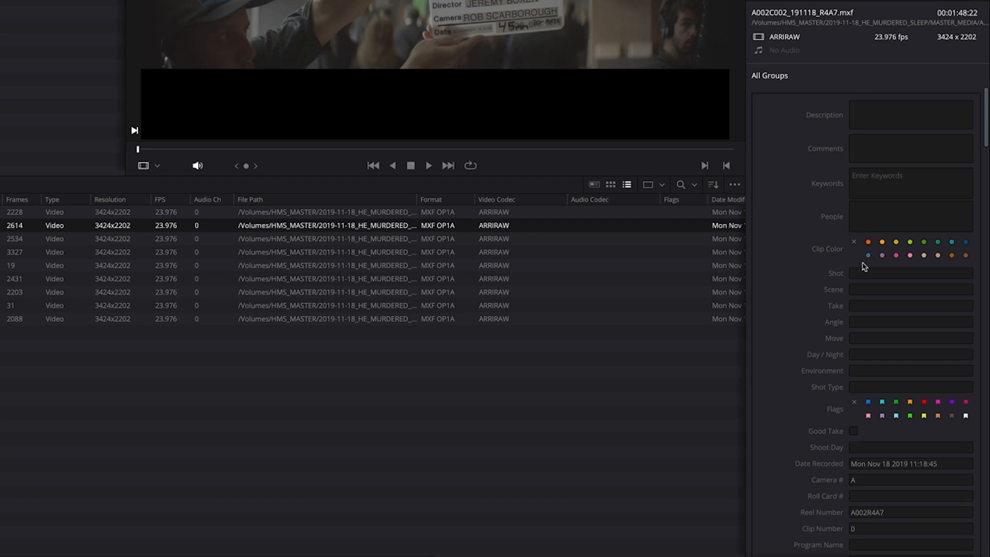
mouse_move(856, 282)
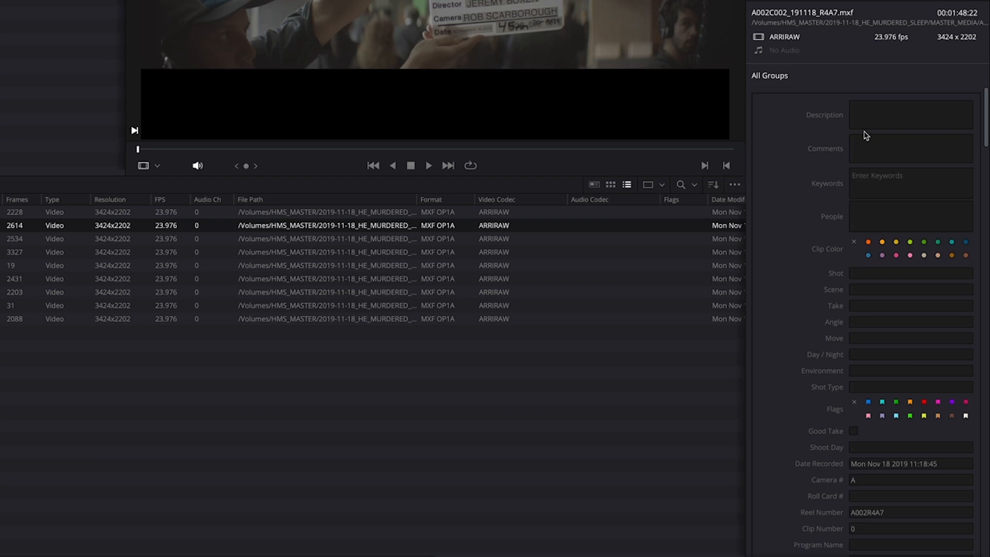
mouse_move(539, 136)
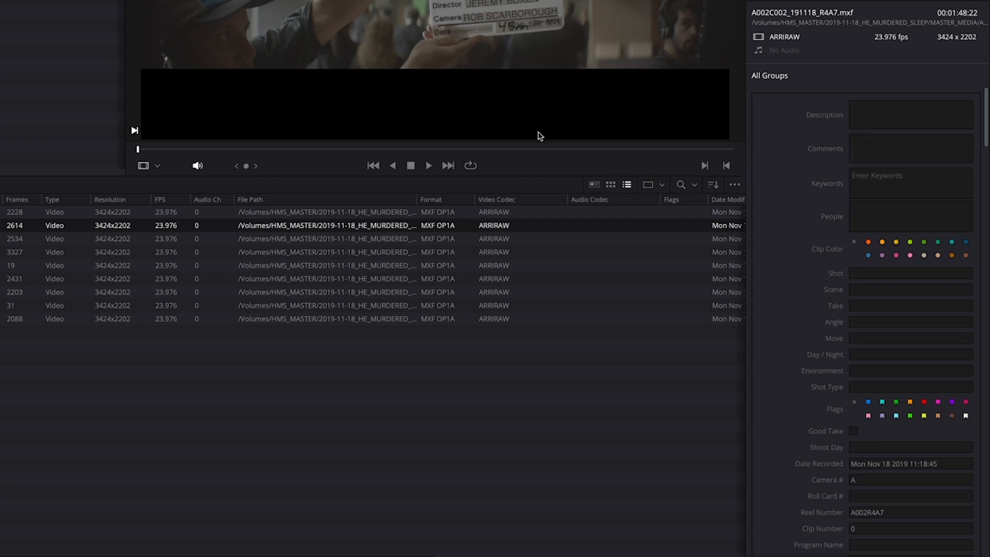
mouse_move(867, 175)
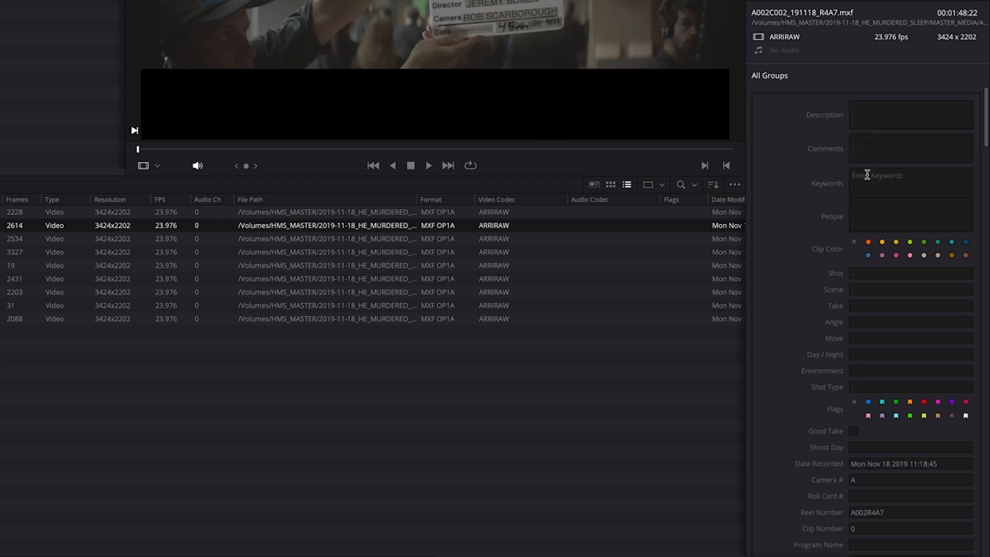
click(911, 115)
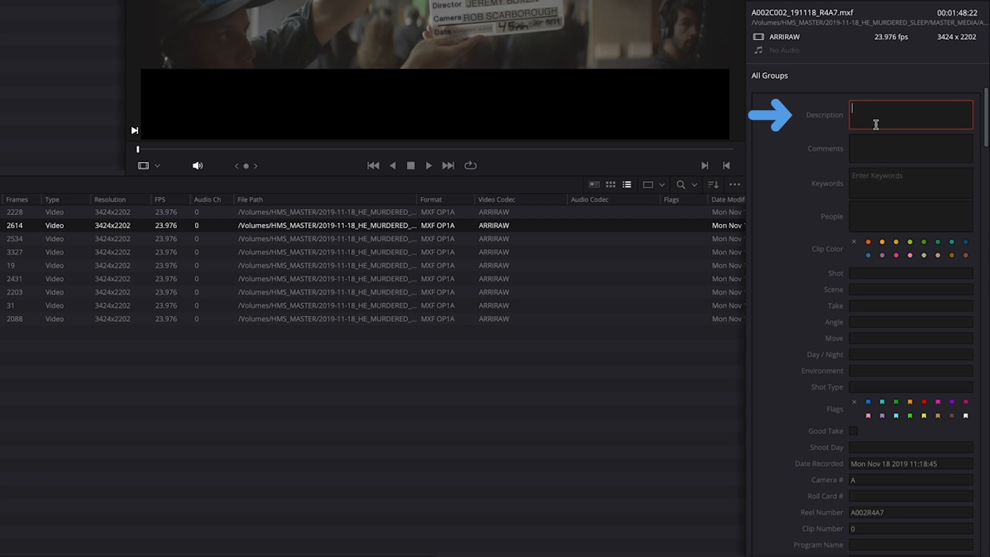
click(910, 147)
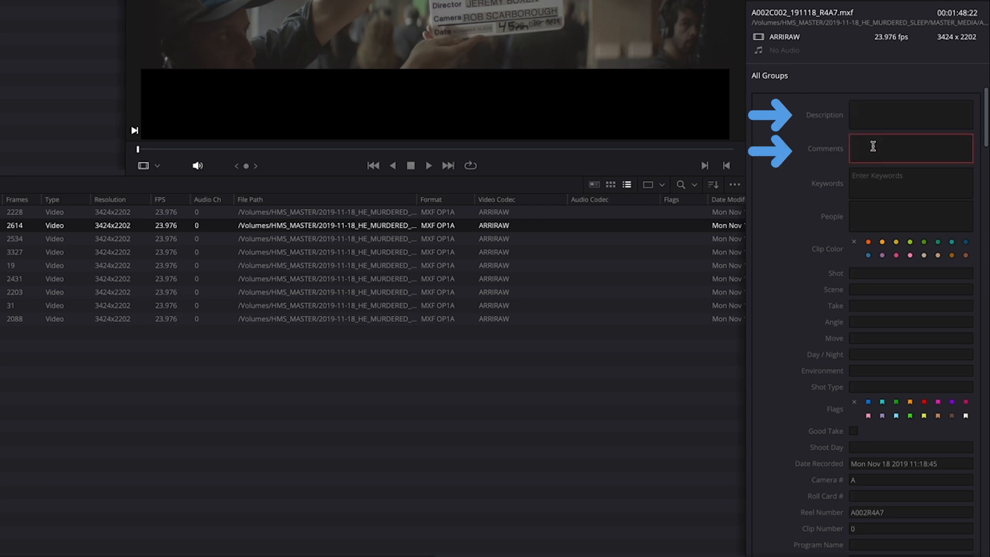
scroll(down, 3)
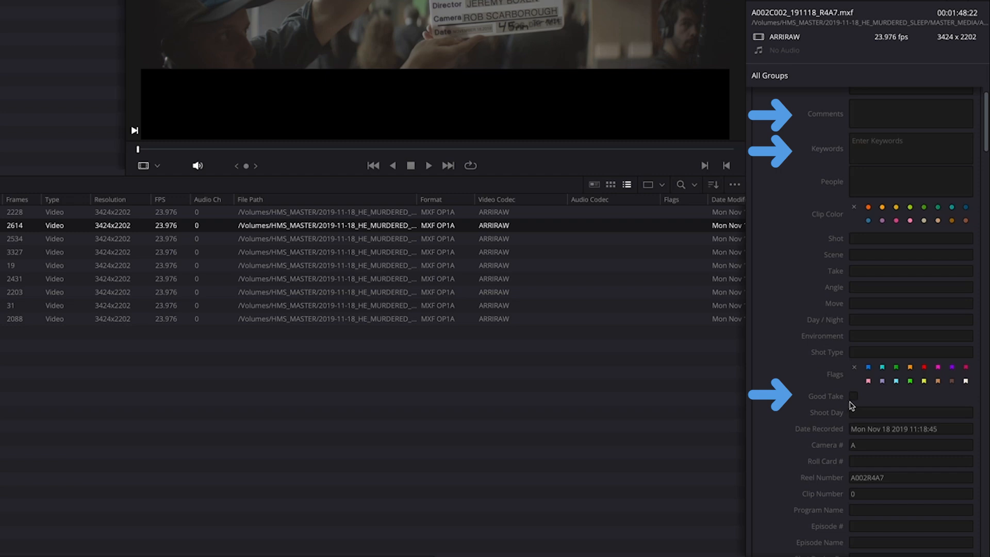
mouse_move(848, 410)
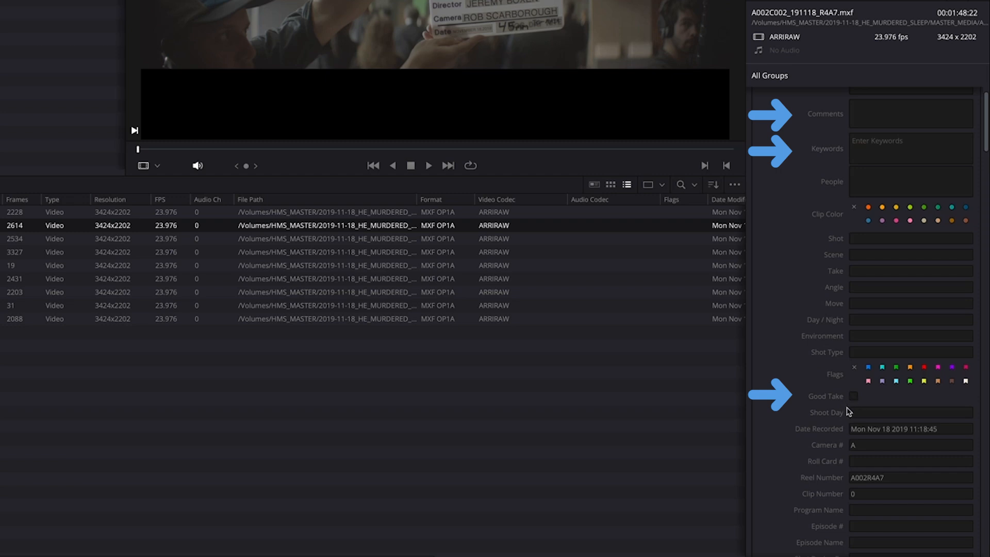
scroll(down, 3)
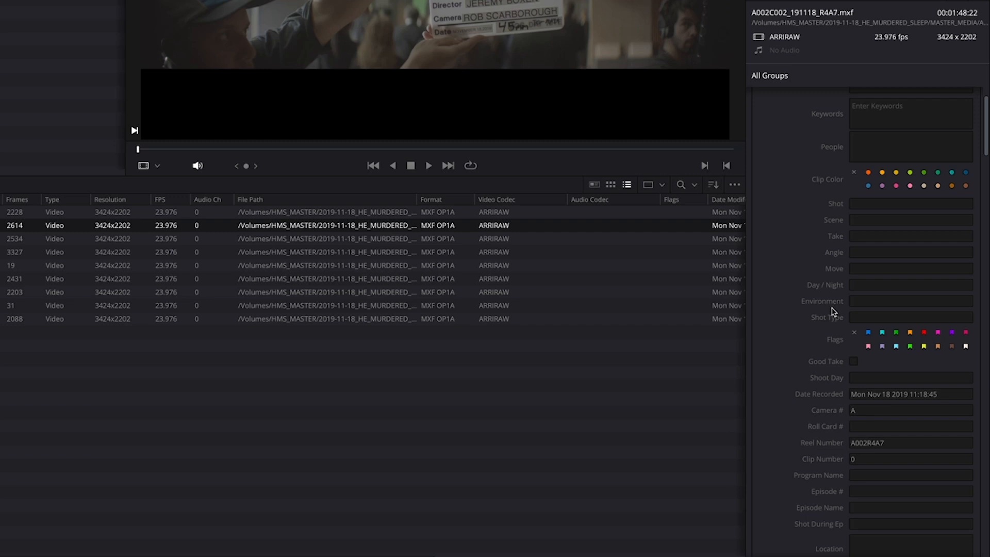
mouse_move(833, 324)
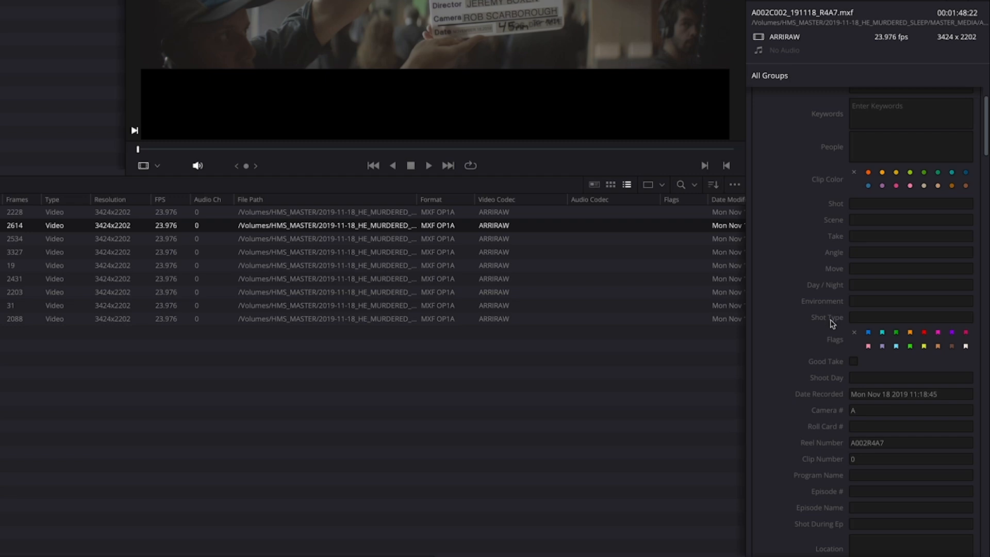
scroll(up, 3)
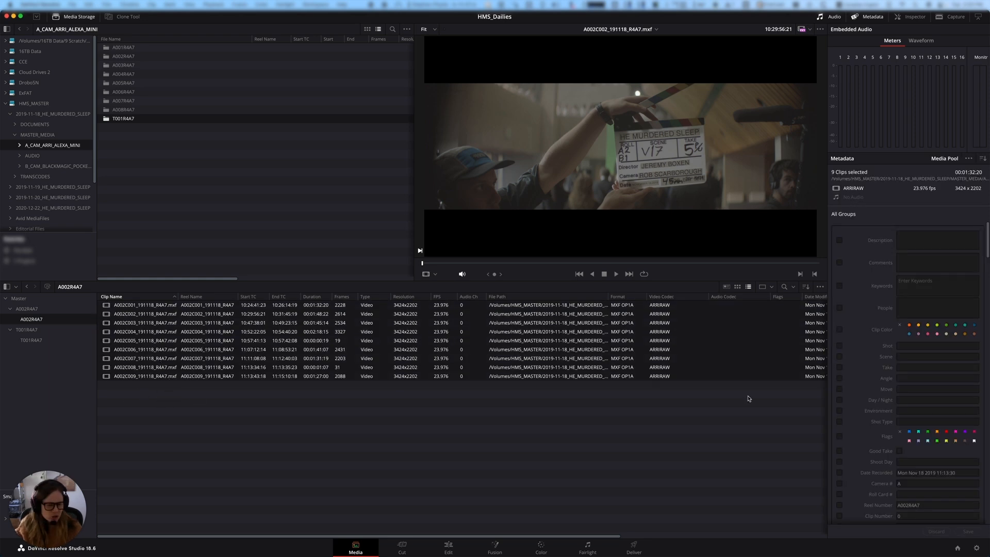
- Enter the description 'Shot on Day 1' for all nine A002R4A7 clips
click(937, 240)
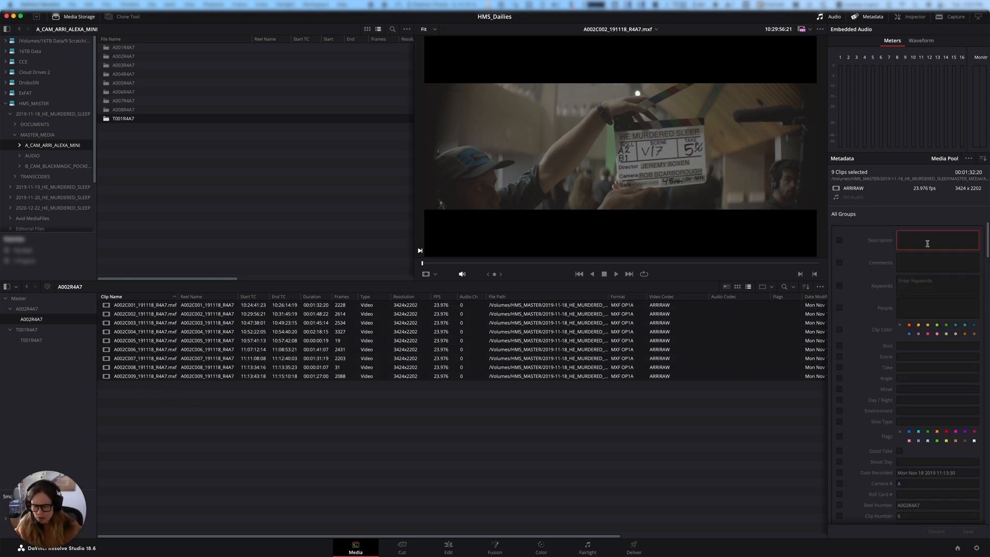
text(Shot on)
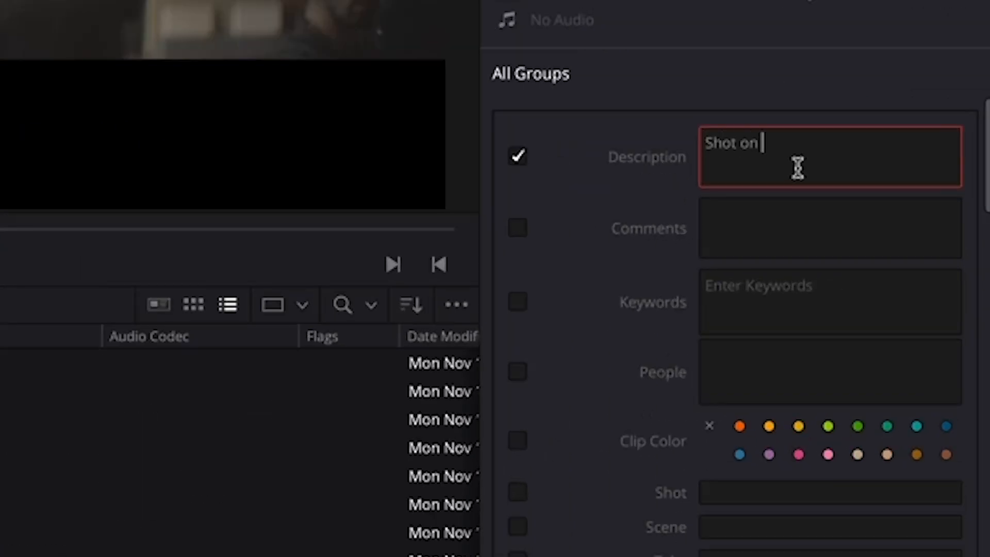
text(Day 1)
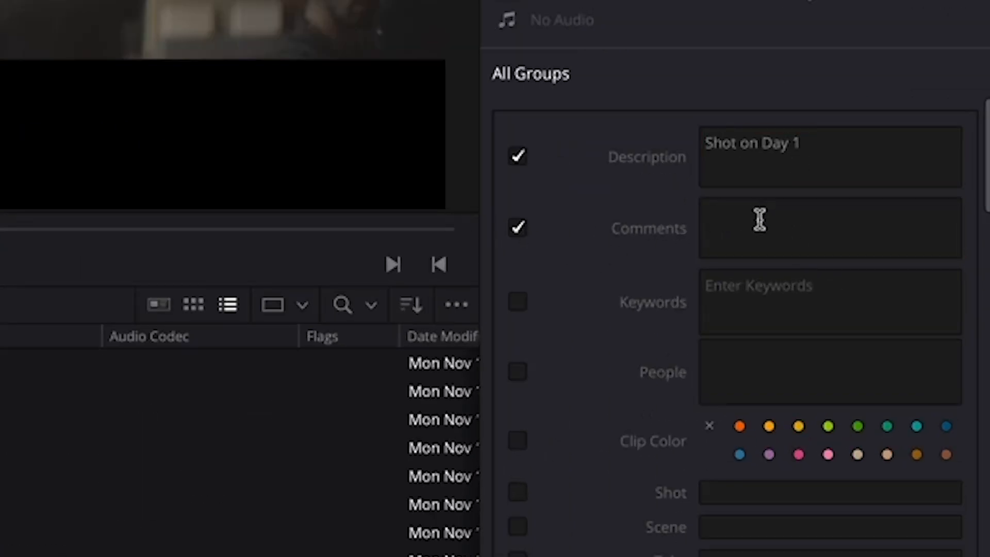
mouse_move(568, 272)
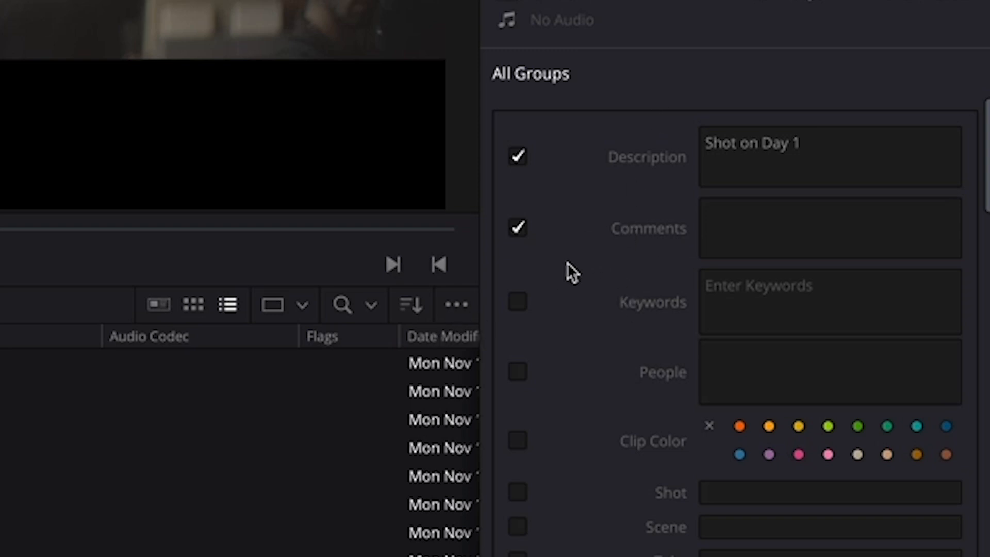
mouse_move(578, 248)
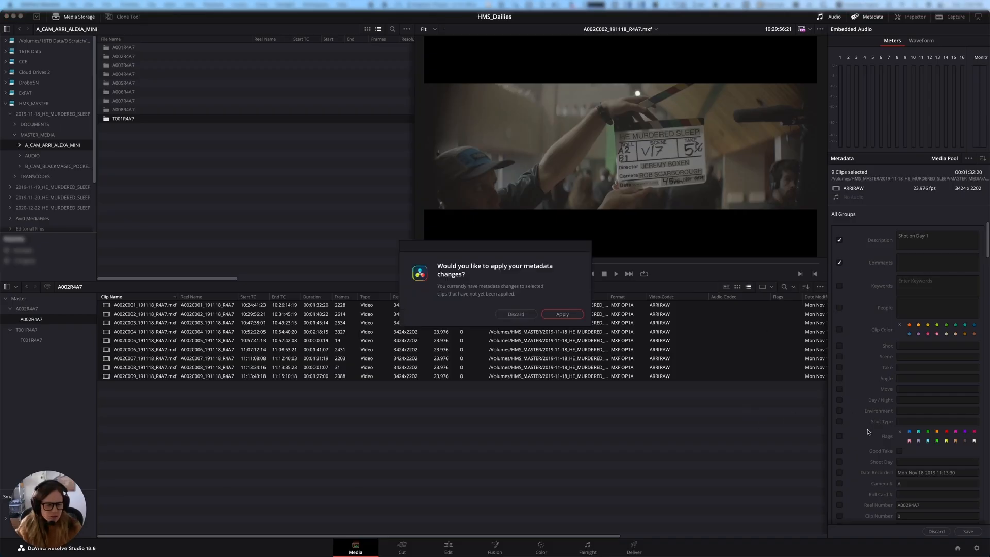
- Apply the description, then flag clips A002C002 and A002C006 as Good Take and save
click(561, 313)
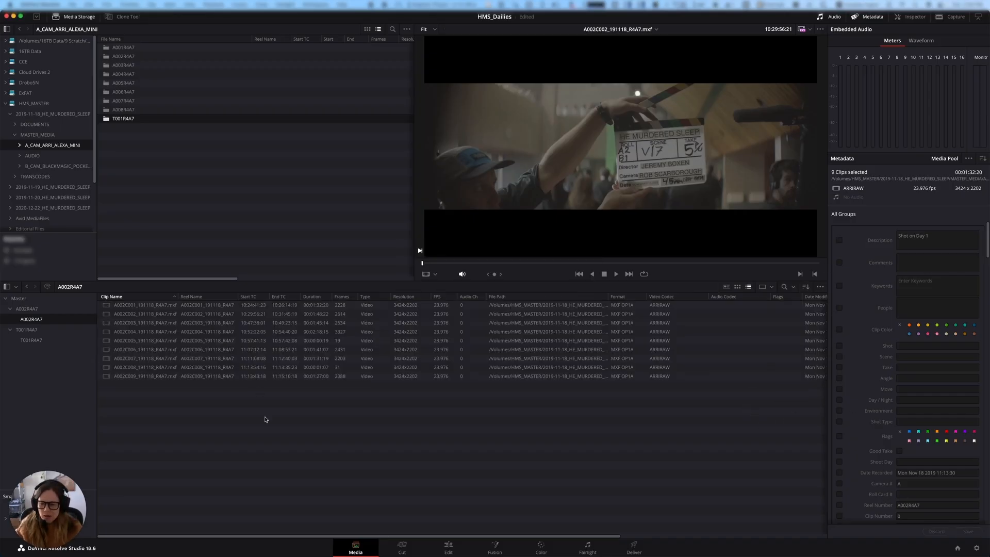
click(145, 313)
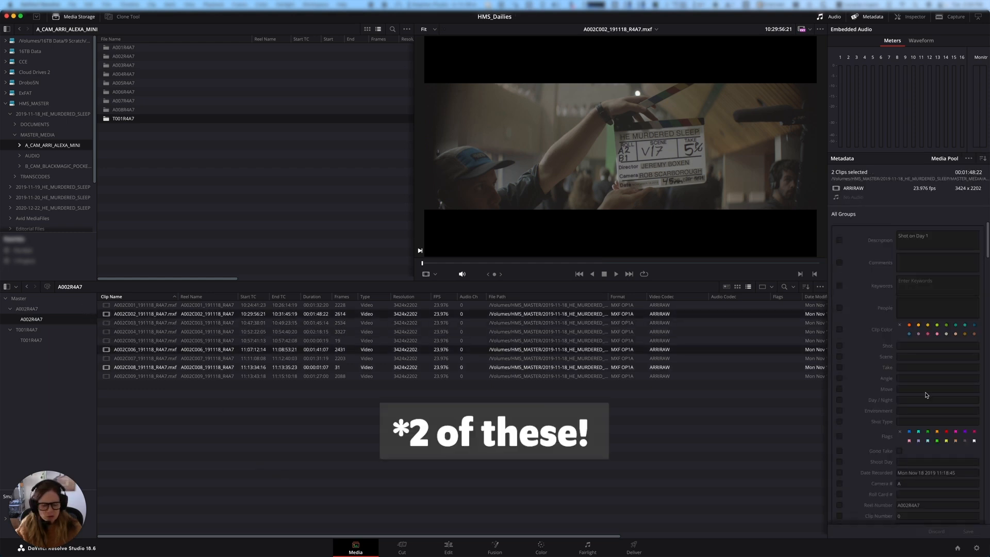
click(899, 451)
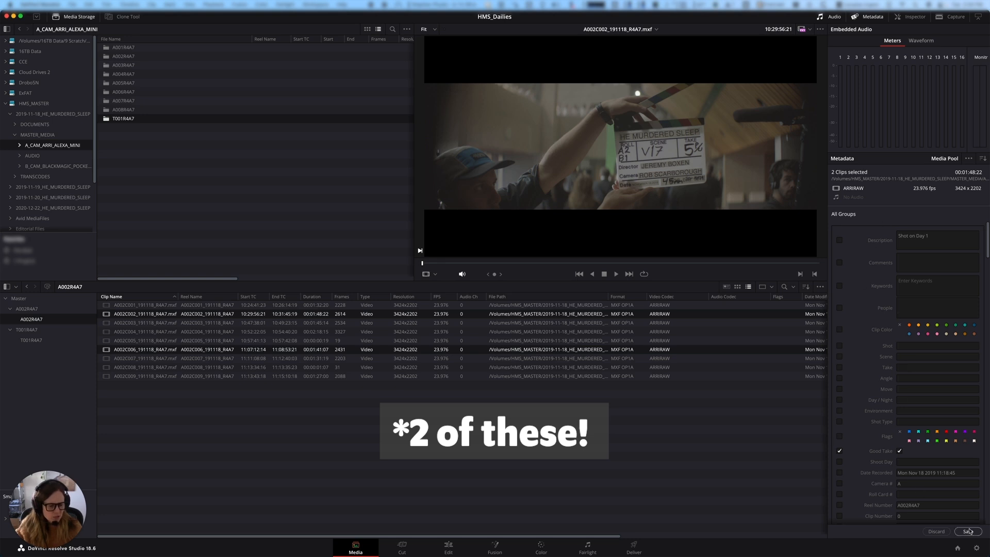
click(968, 531)
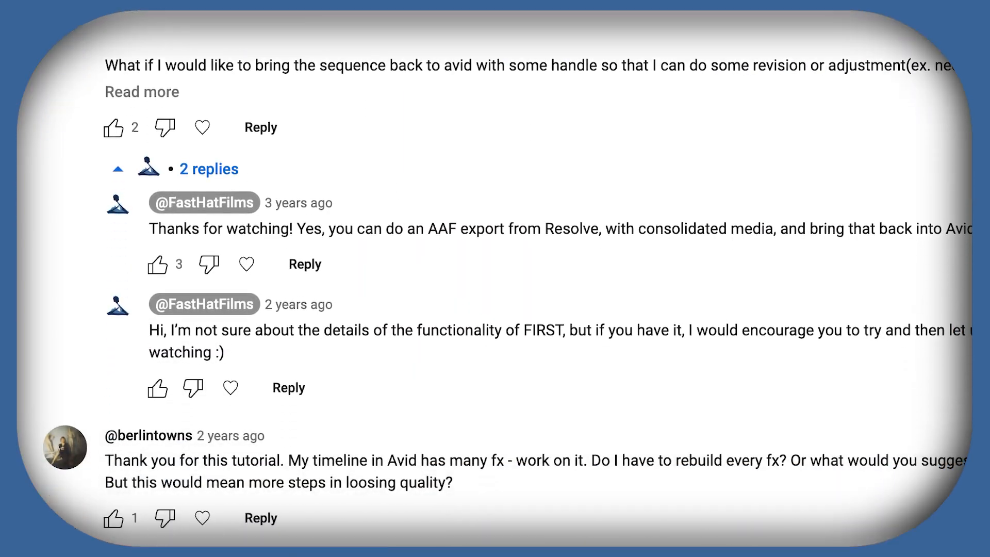
scroll(down, 3)
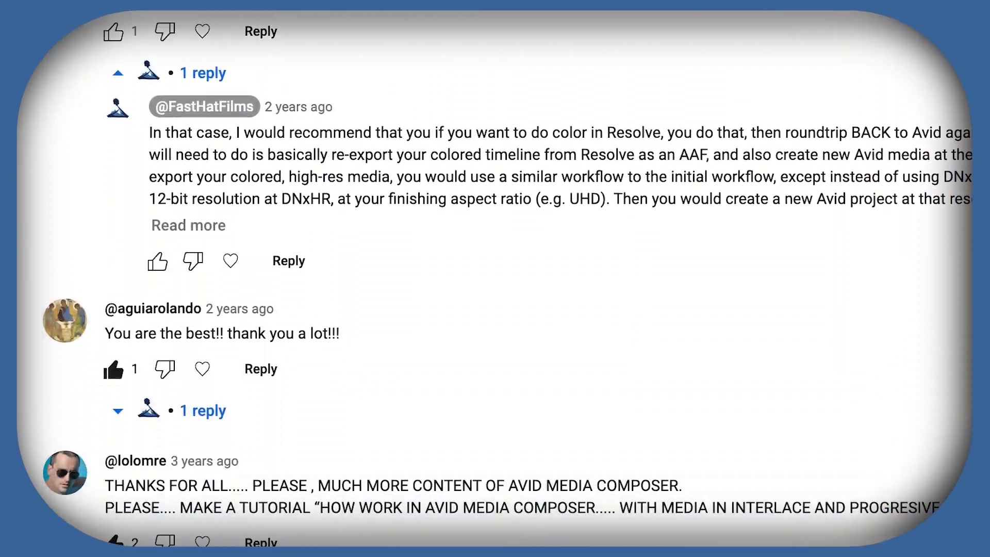